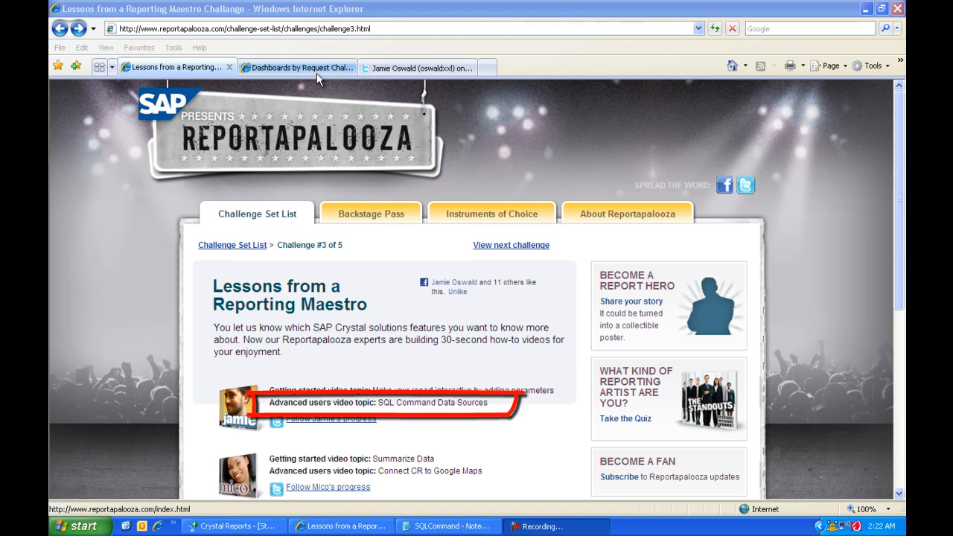
Step: Switch from the Reportapalooza page to the Dashboards by Request tab, then the Twitter profile tab
click(279, 44)
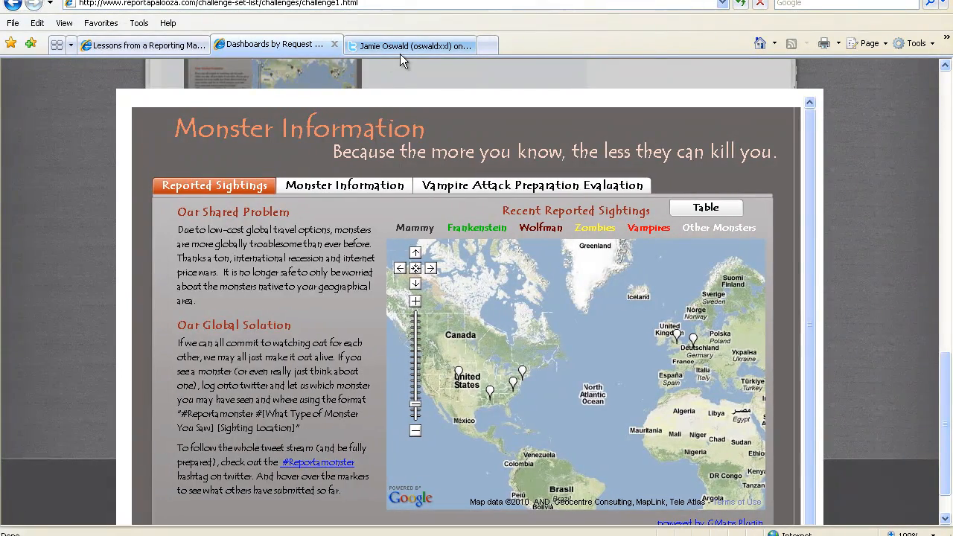
click(410, 45)
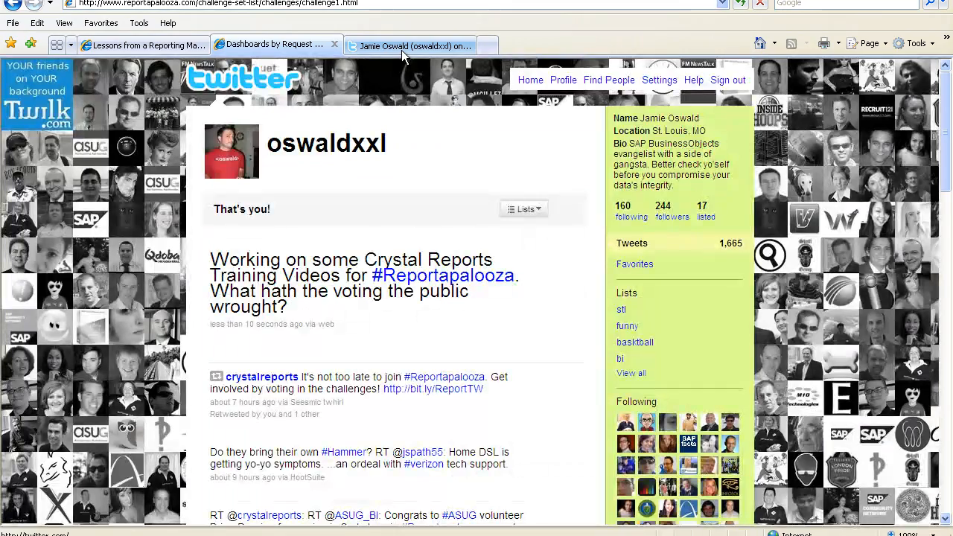
click(409, 45)
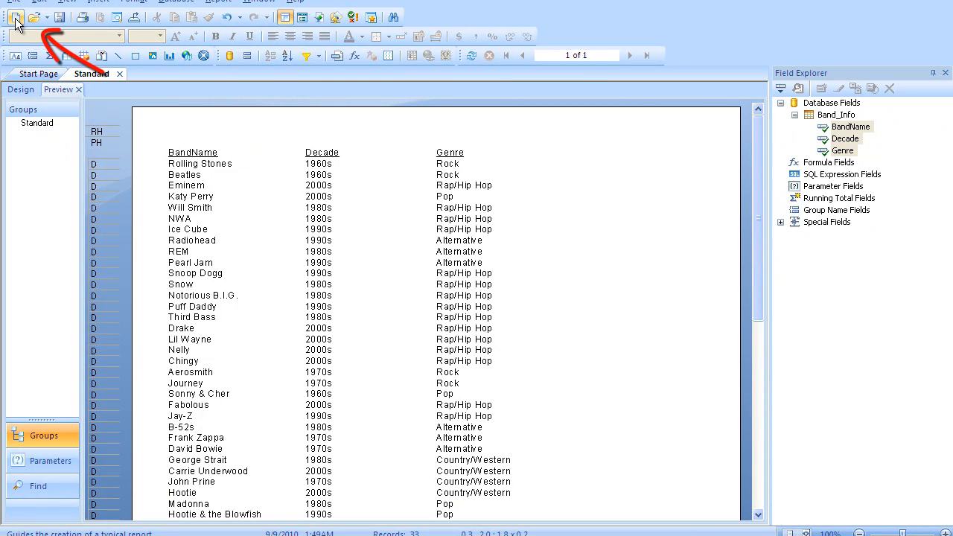
Step: Create a new report on the BANDS connection using a union SQL command of bands by genre and decade
click(15, 18)
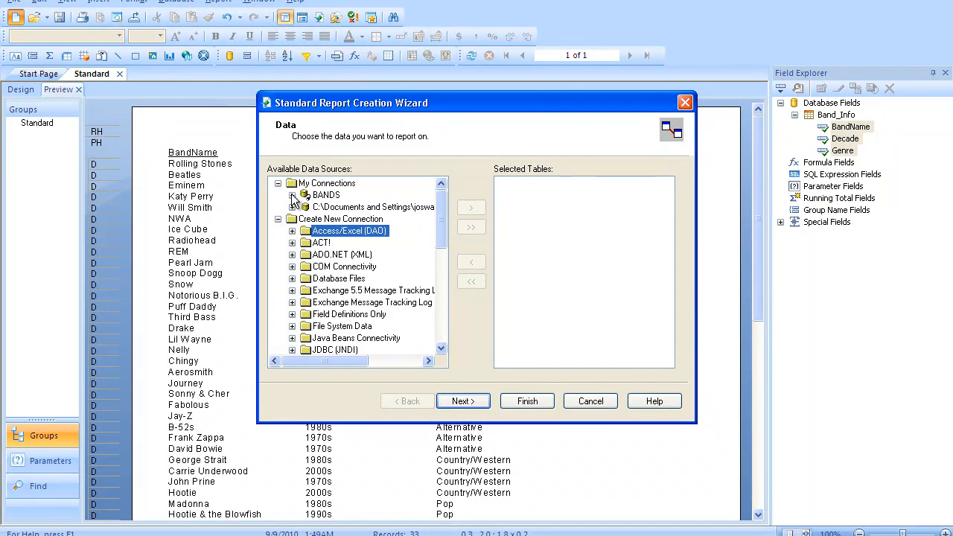
click(292, 194)
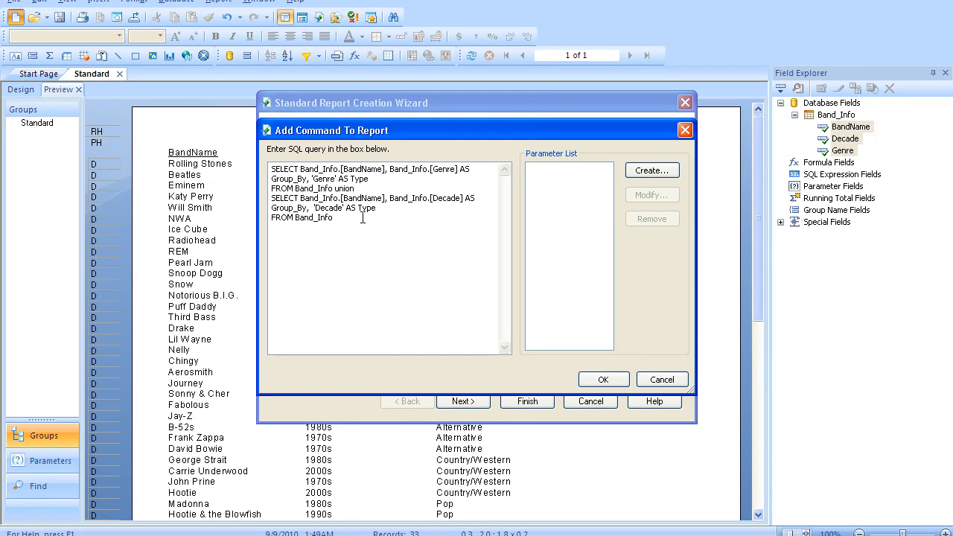
mouse_move(524, 280)
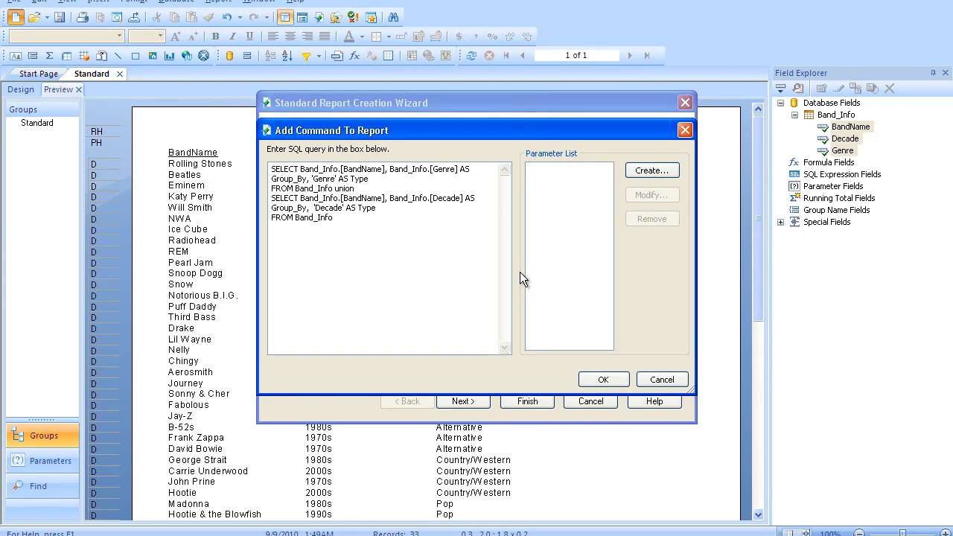
click(603, 380)
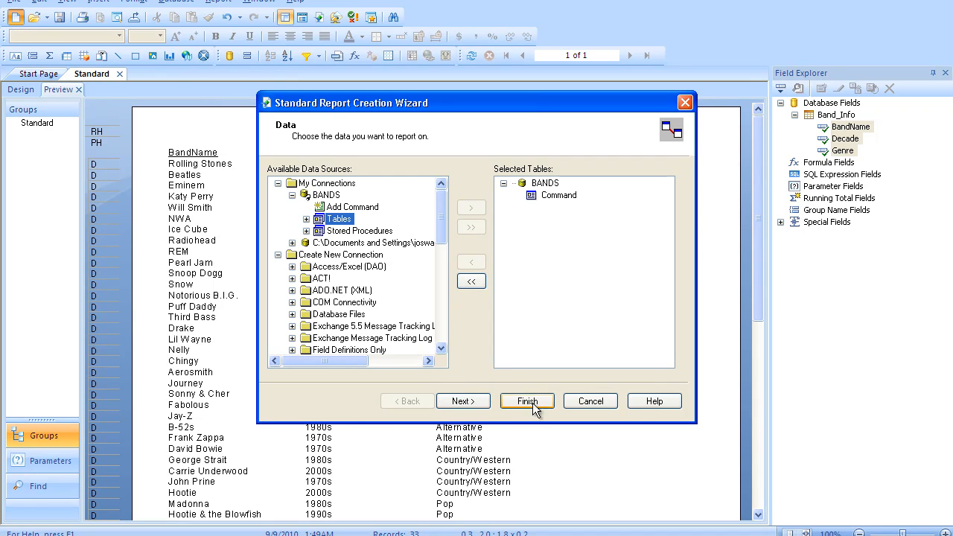
click(527, 400)
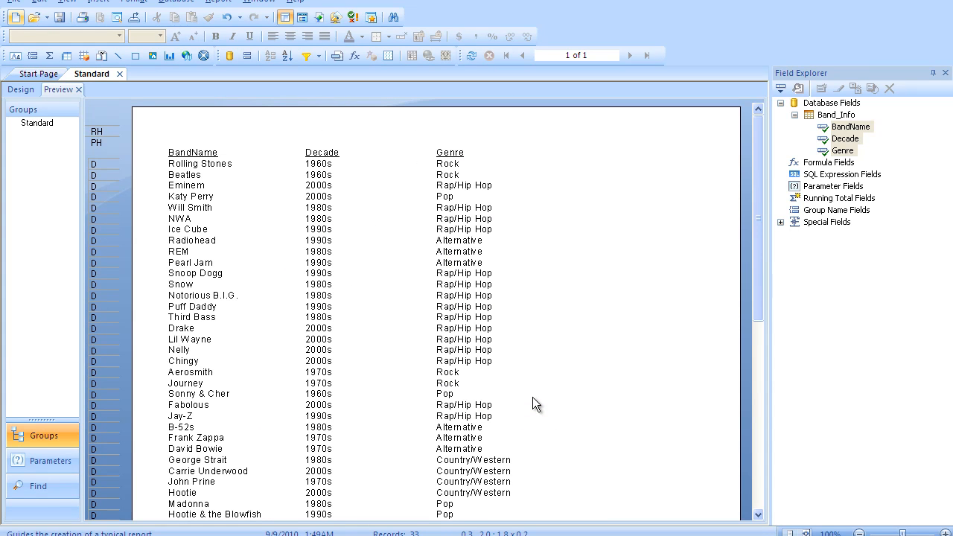
Step: Remove the Print Date field from the new report's layout
click(779, 102)
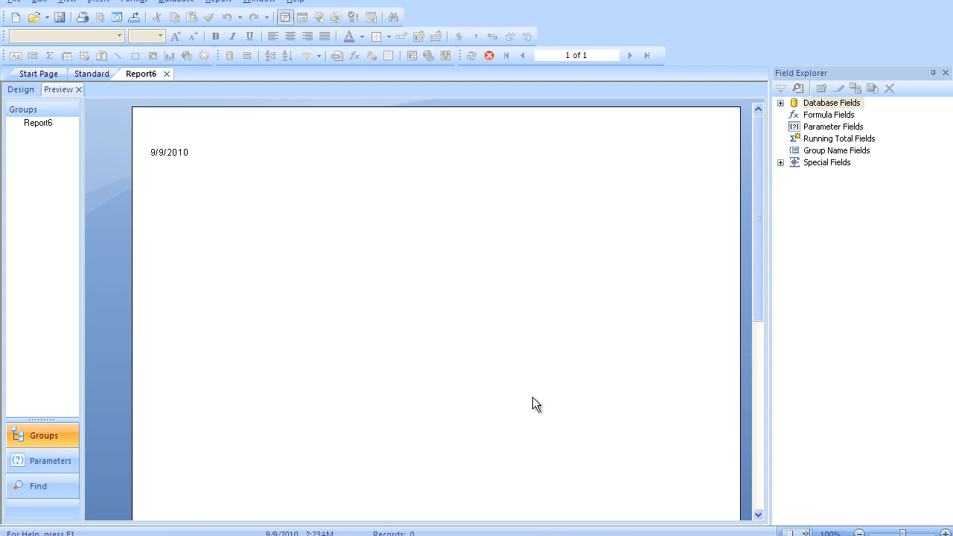
click(21, 89)
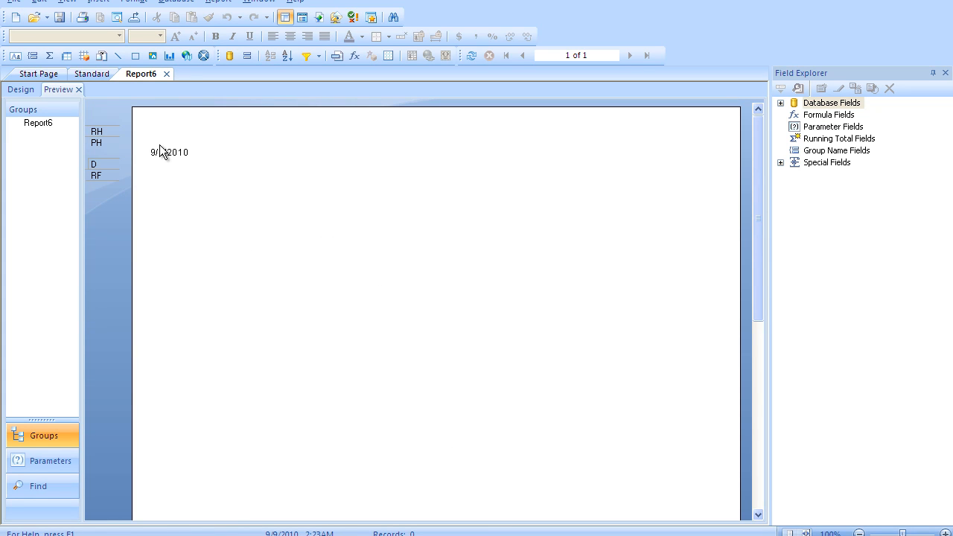
click(169, 152)
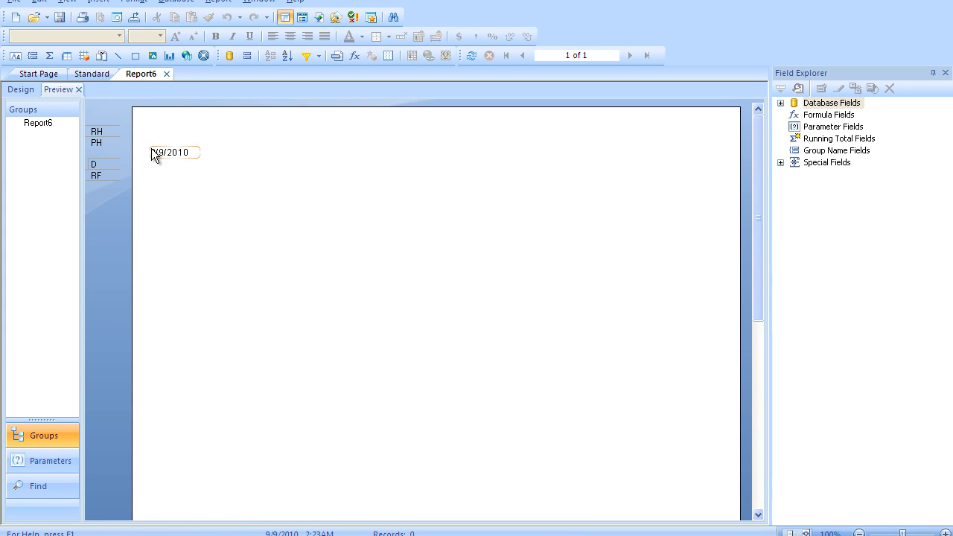
click(173, 151)
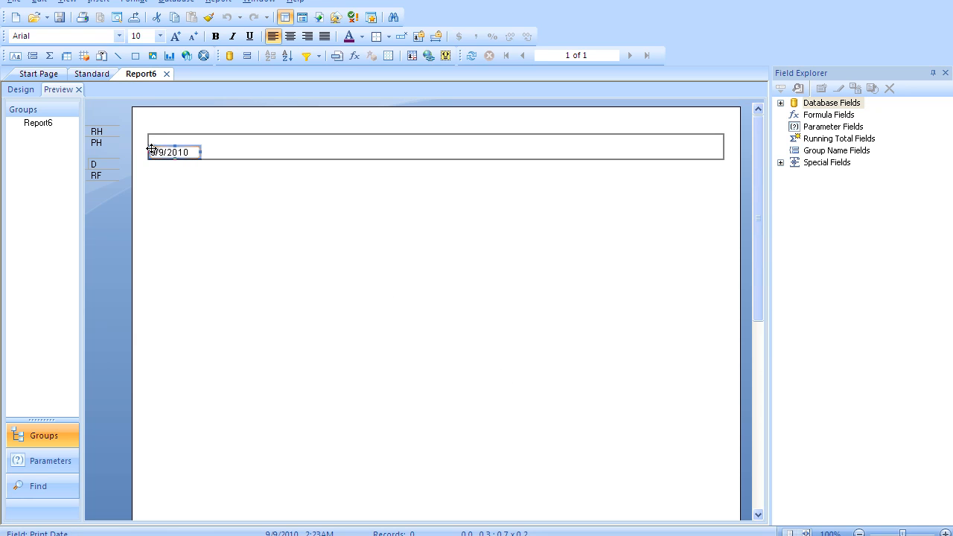
Step: Place the command's BandName, Group_By and Type fields in the Details section and preview the rows
click(780, 103)
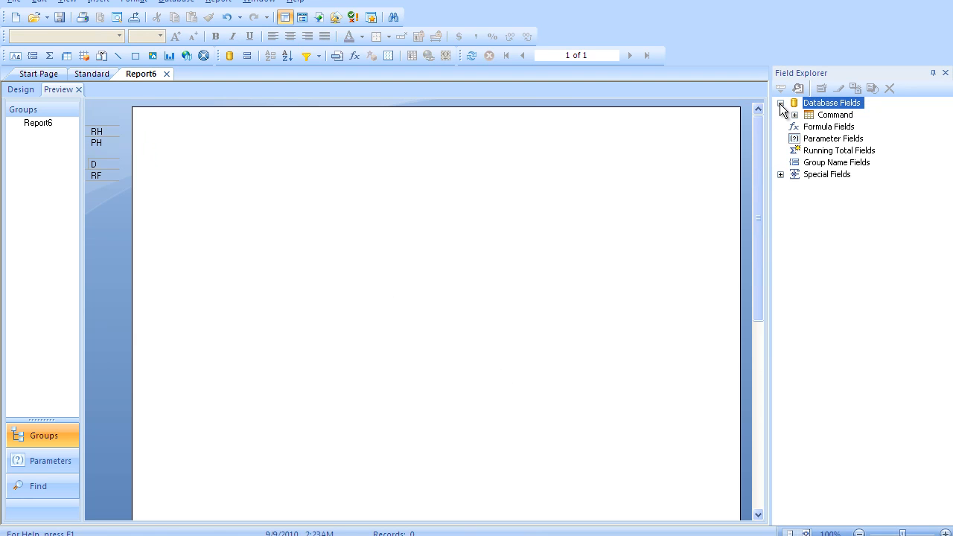
click(795, 114)
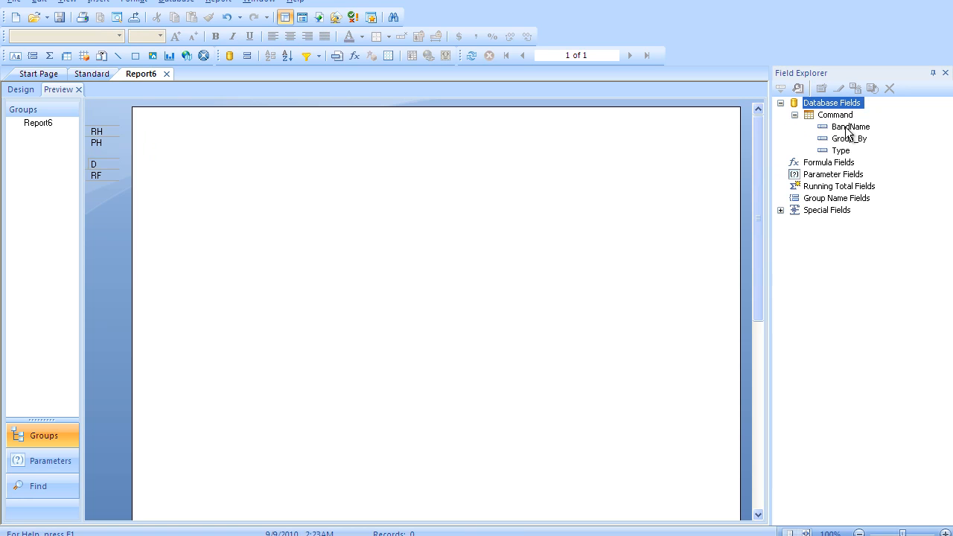
click(848, 137)
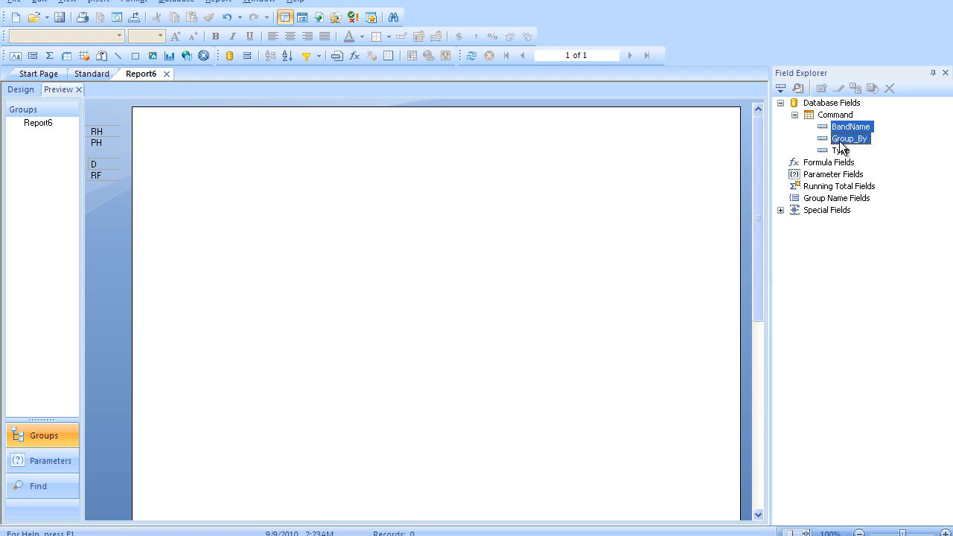
drag(848, 137, 215, 152)
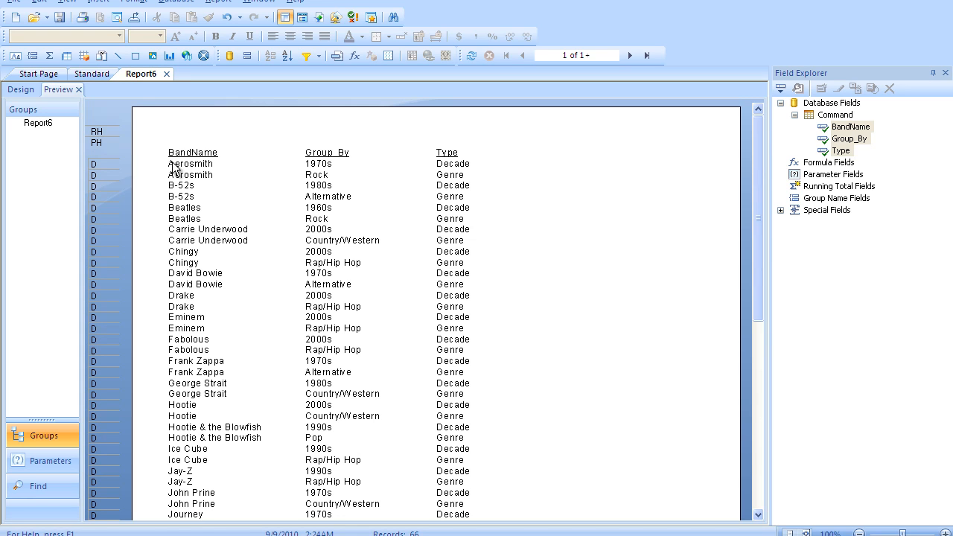
click(369, 196)
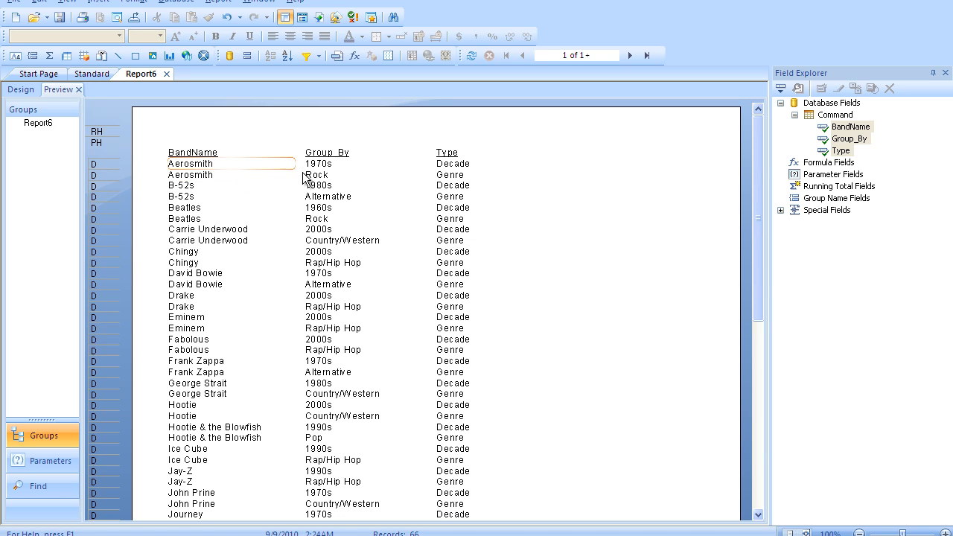
click(316, 174)
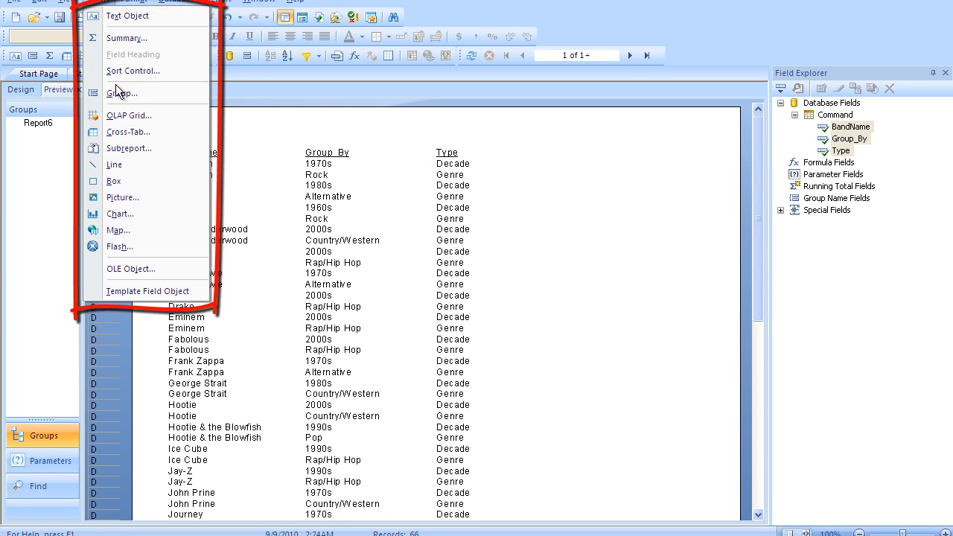
Step: Group the report by Command.Type in ascending order
click(122, 92)
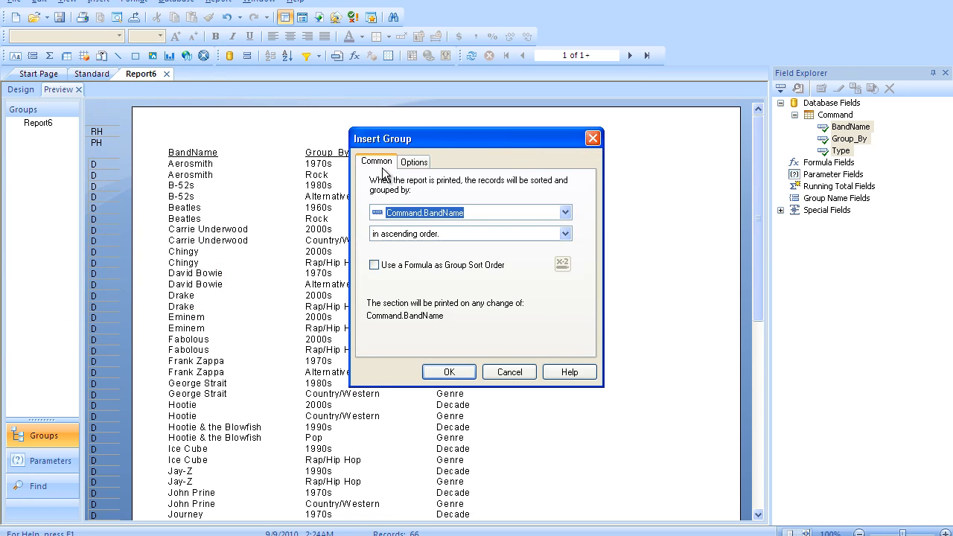
click(564, 212)
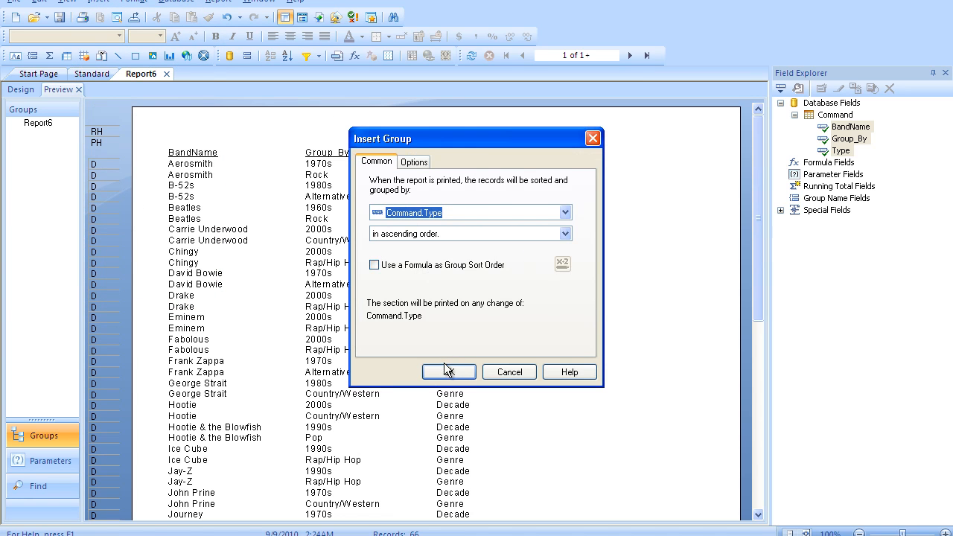
click(448, 372)
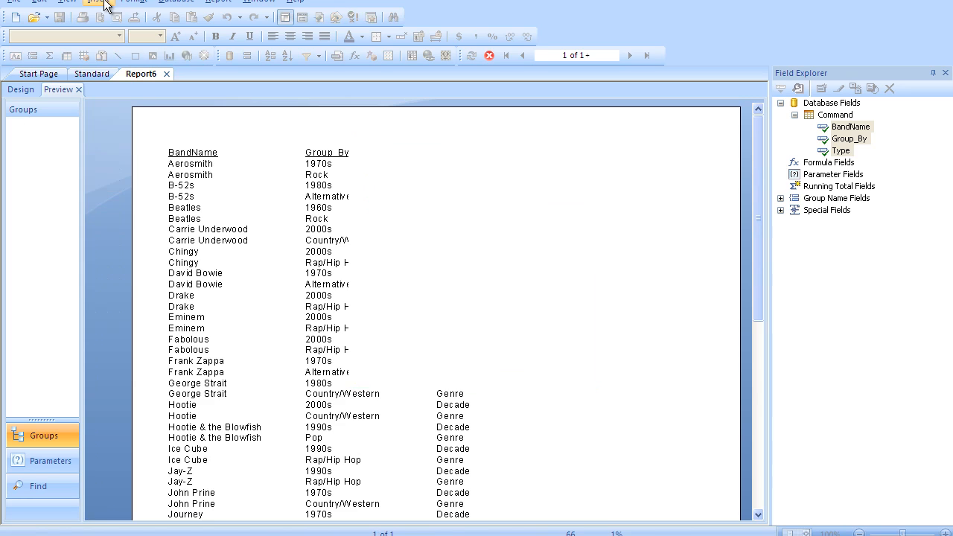
click(98, 2)
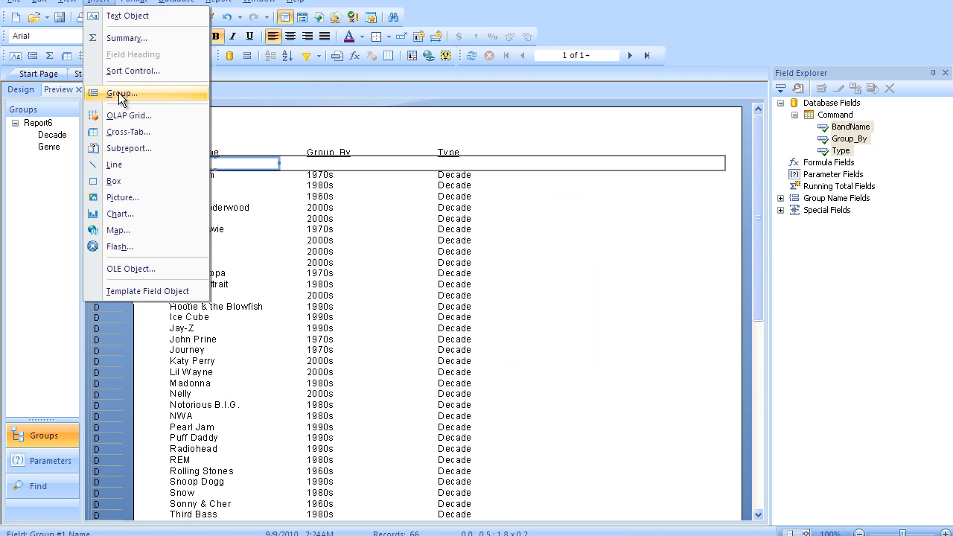
Step: Add a second group on Command.Group_By so decades and genres become subgroups
click(122, 92)
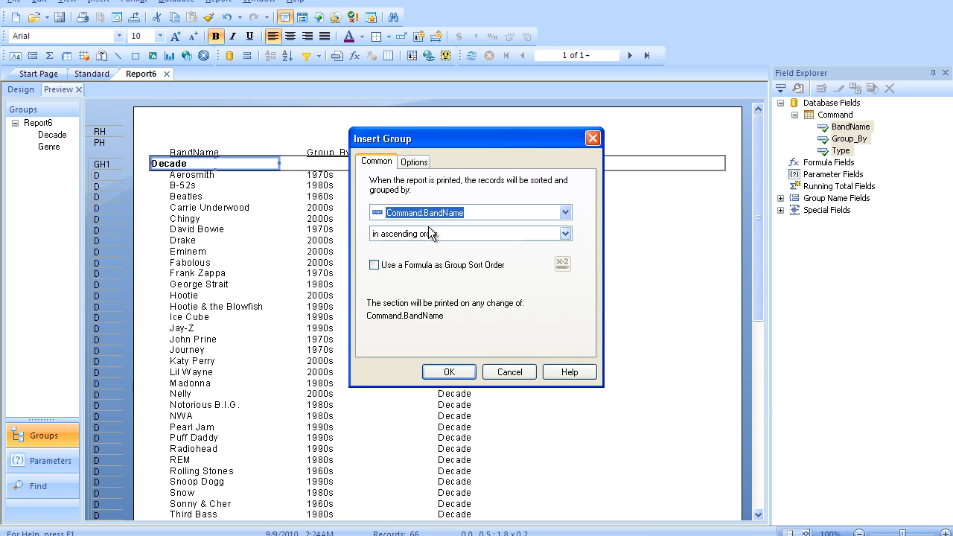
click(564, 212)
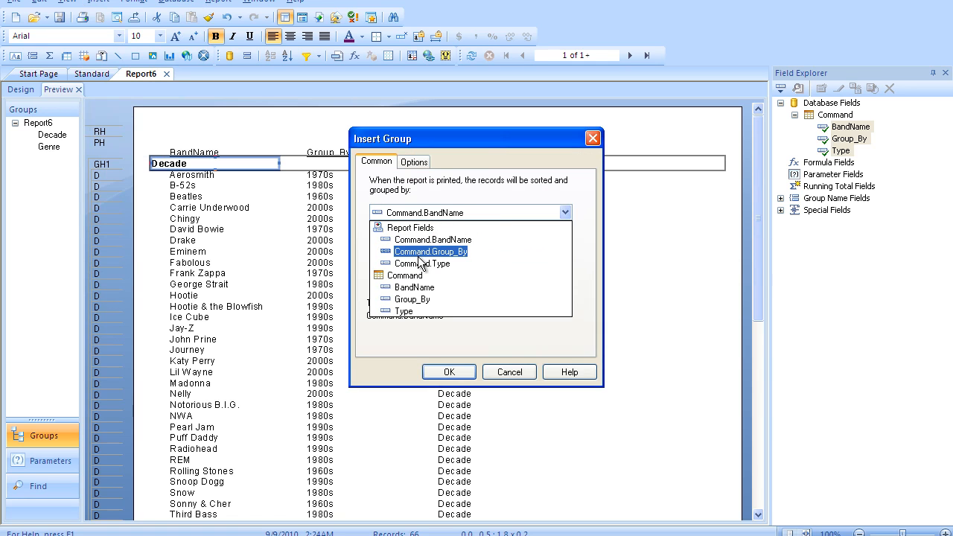
click(430, 250)
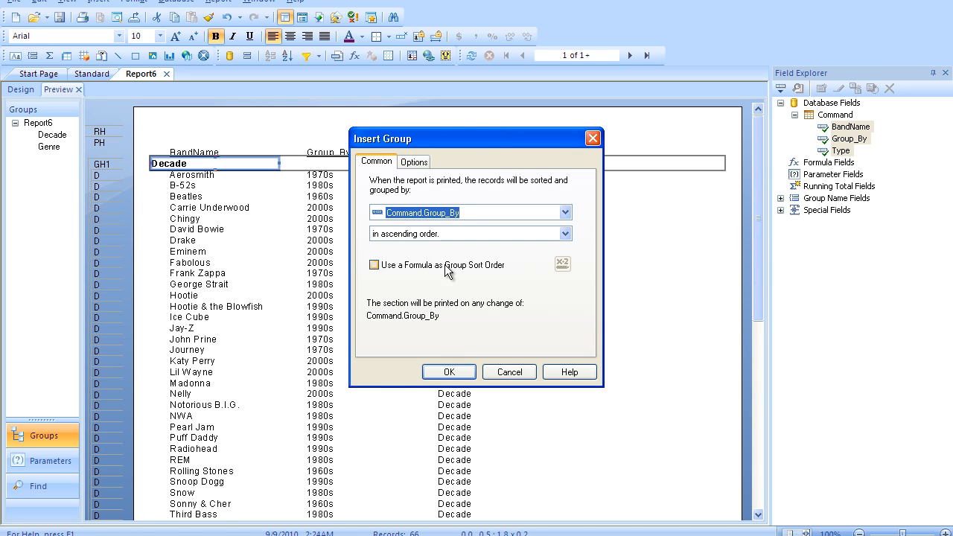
click(448, 372)
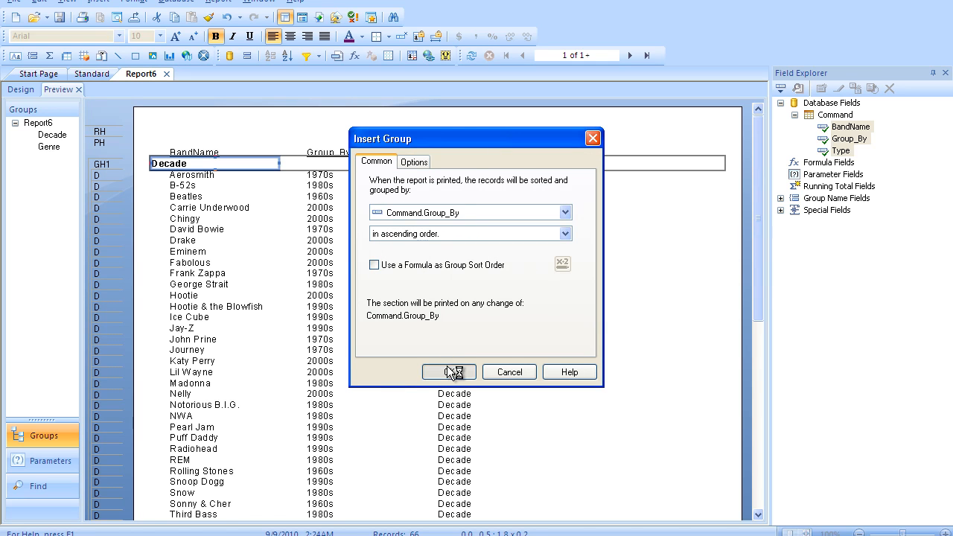
click(449, 372)
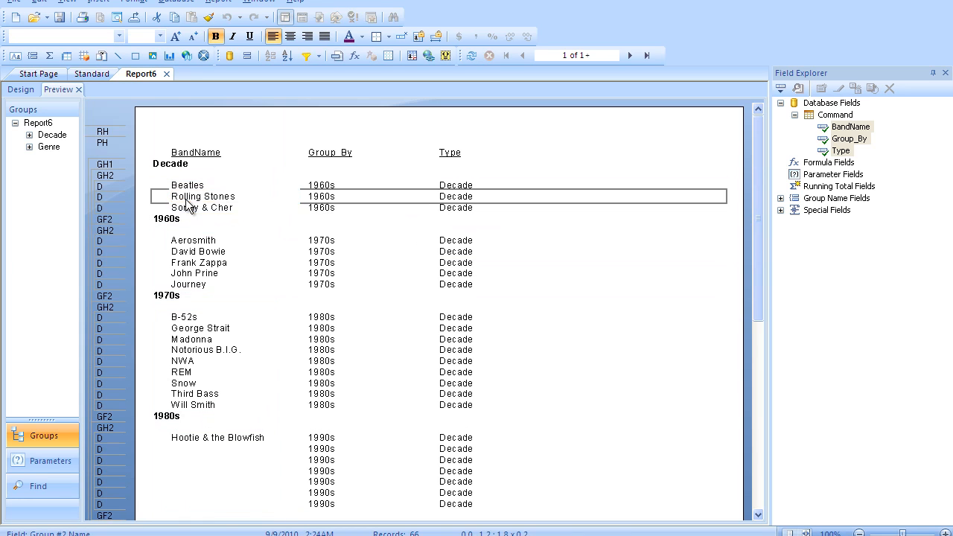
Step: Insert a Distinct count summary of Command.BandName as a grand total
click(97, 2)
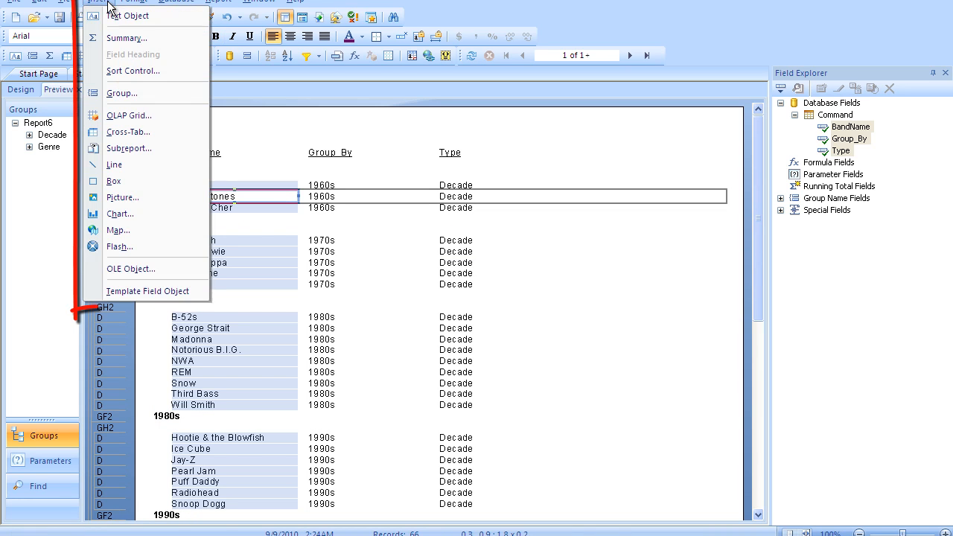
mouse_move(128, 39)
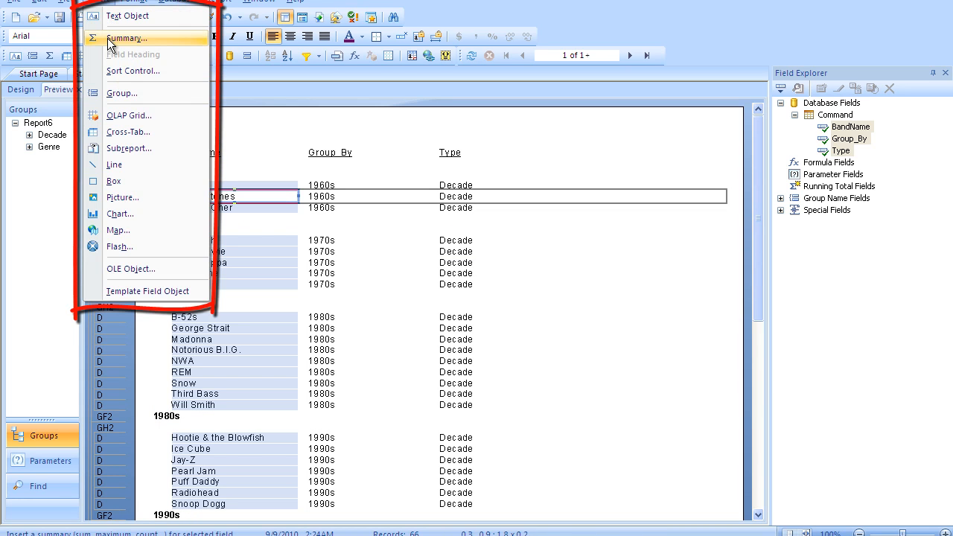
click(128, 39)
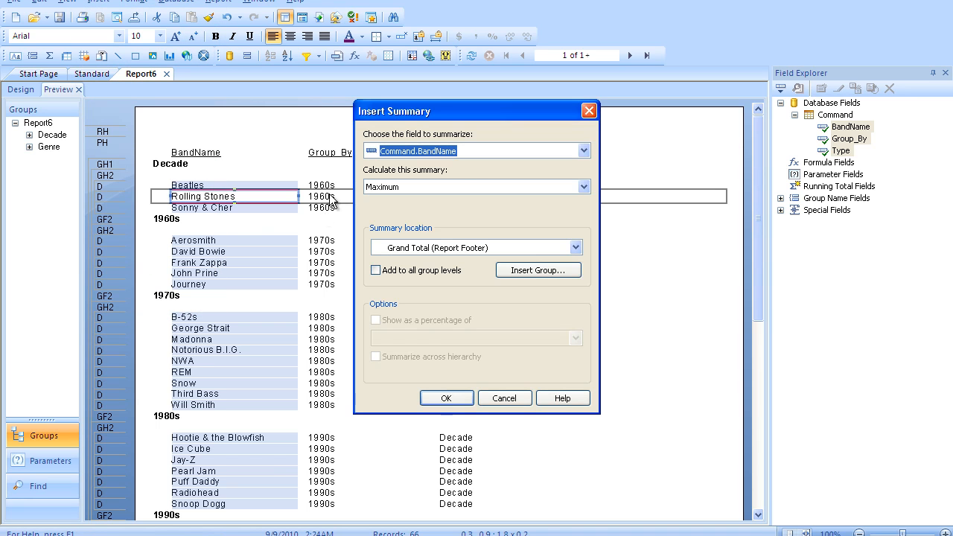
click(584, 186)
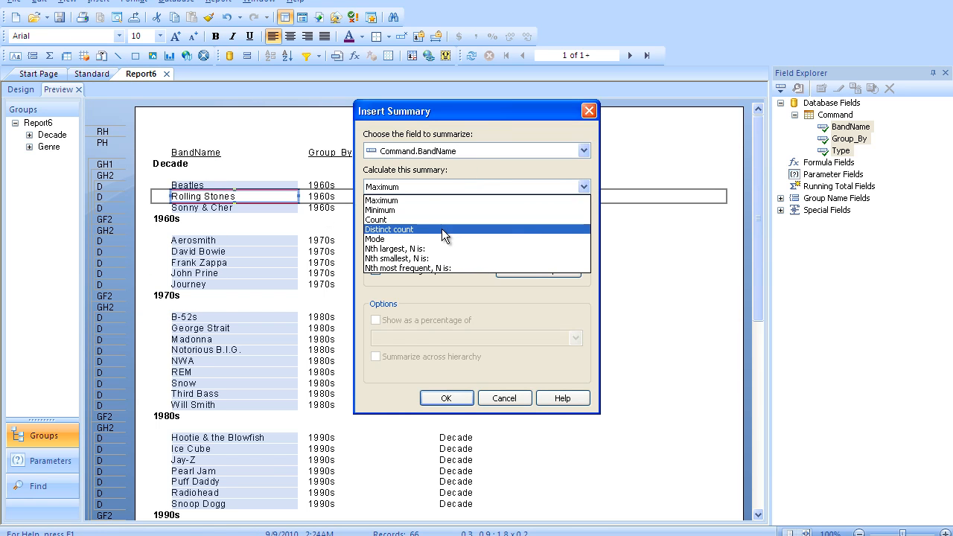
click(389, 229)
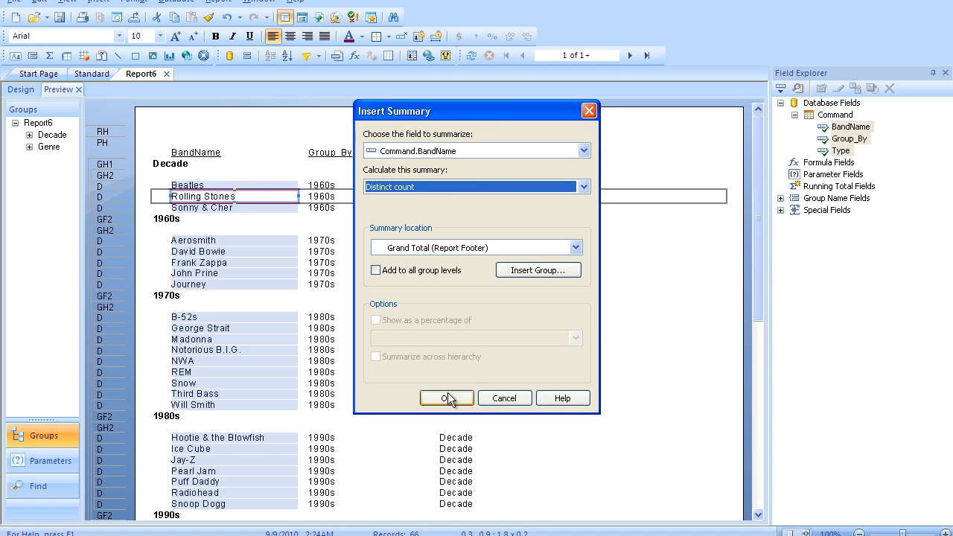
click(446, 398)
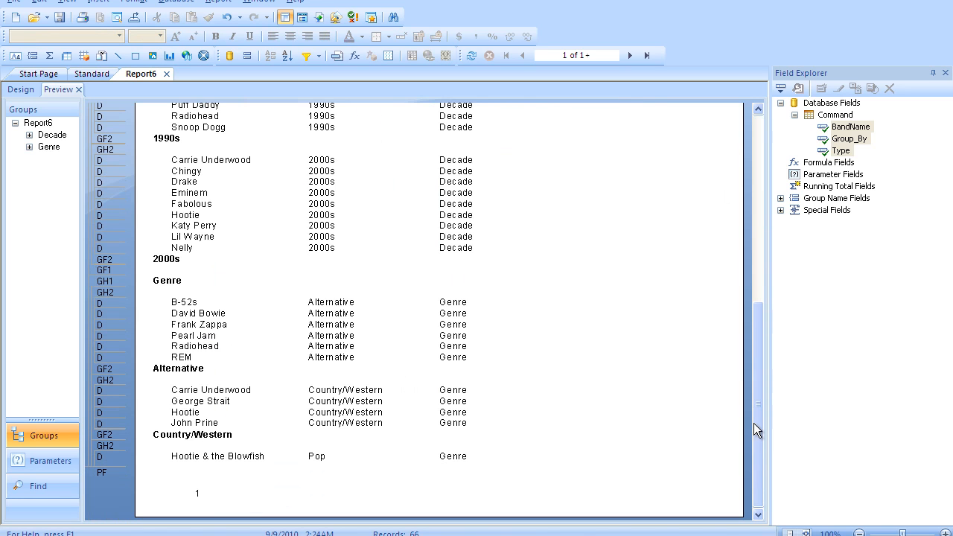
click(193, 301)
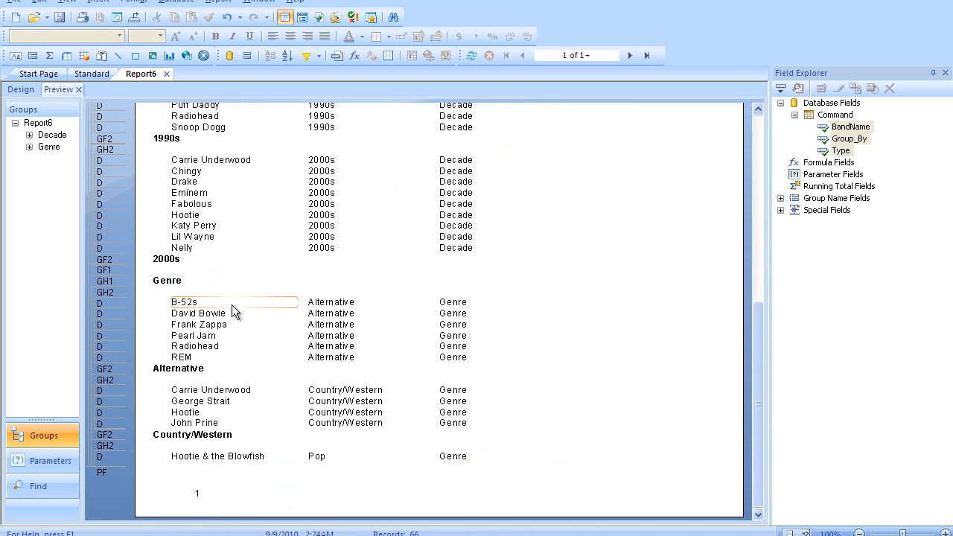
mouse_move(211, 336)
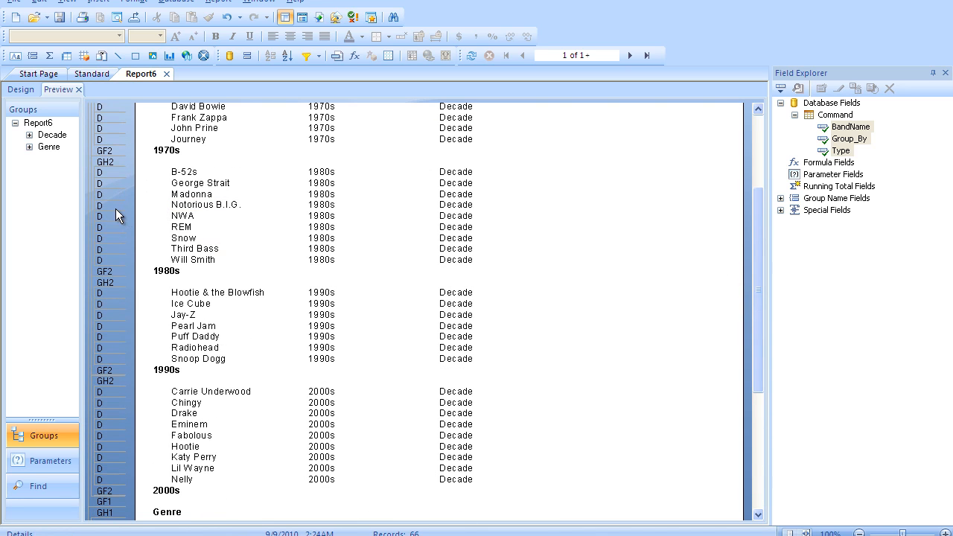
Step: Hide the Details section (Drill-Down OK), leaving distinct counts per group and a total of 33
right_click(119, 216)
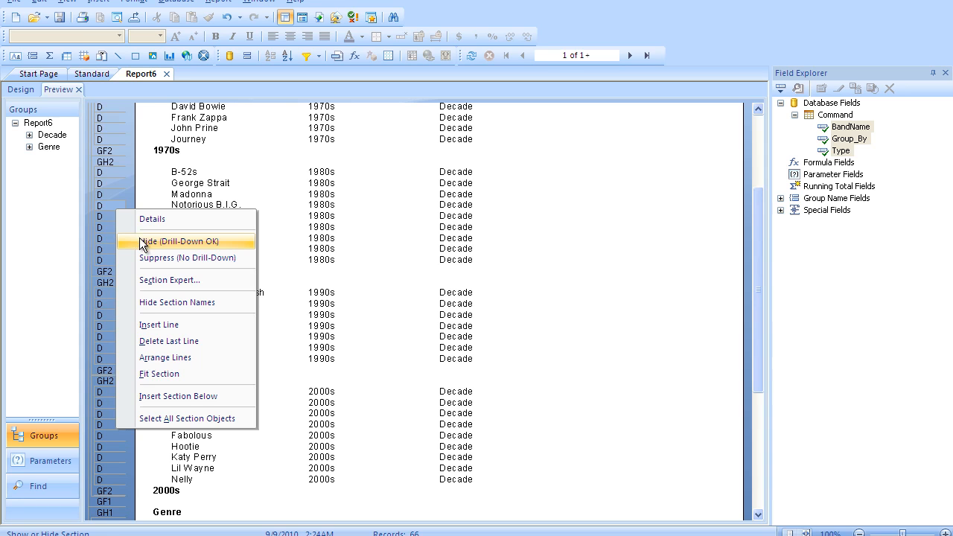
click(178, 241)
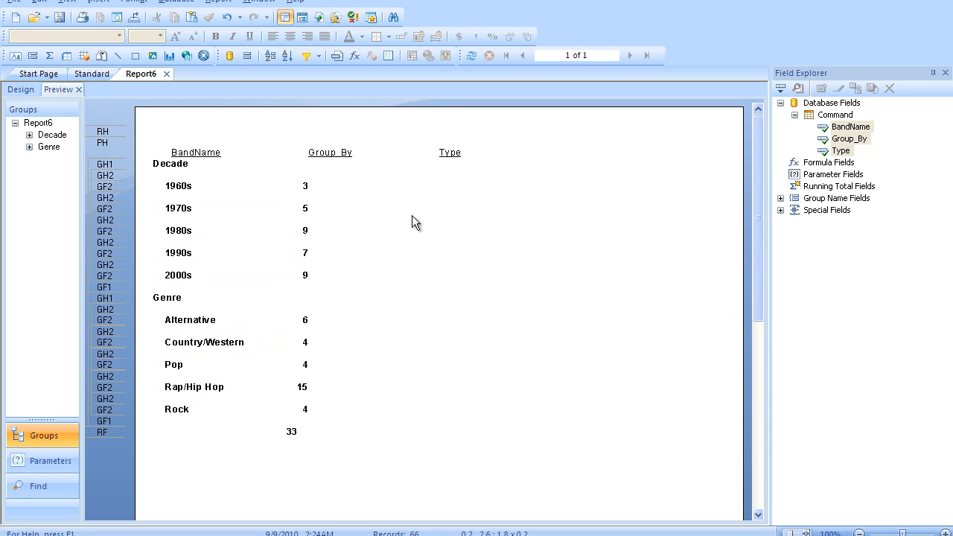
mouse_move(313, 127)
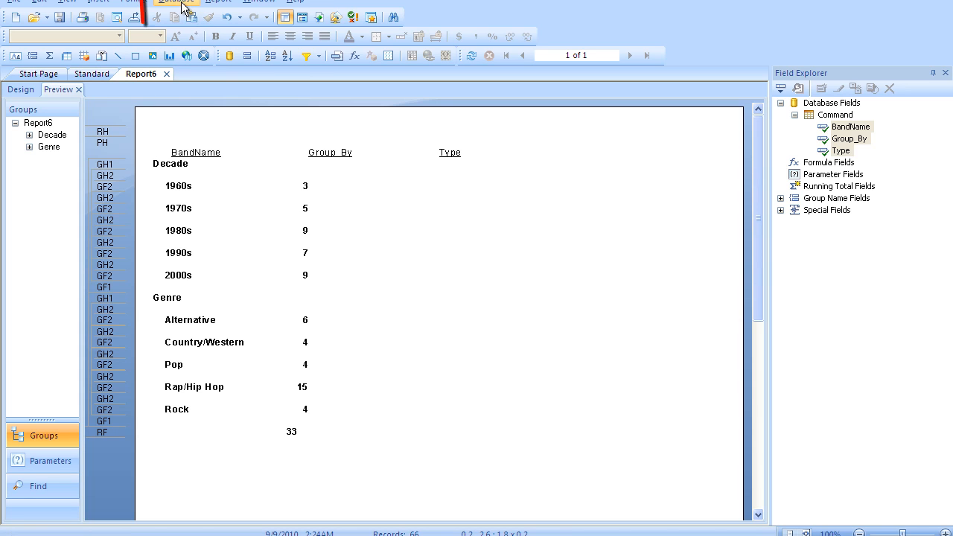
Step: Open the report's SQL command for editing from the data source settings
click(176, 1)
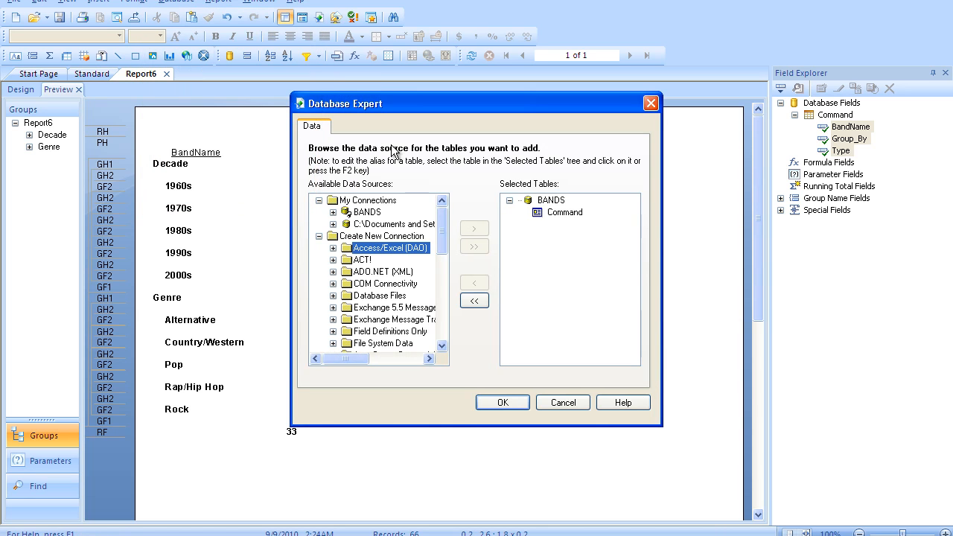
click(563, 212)
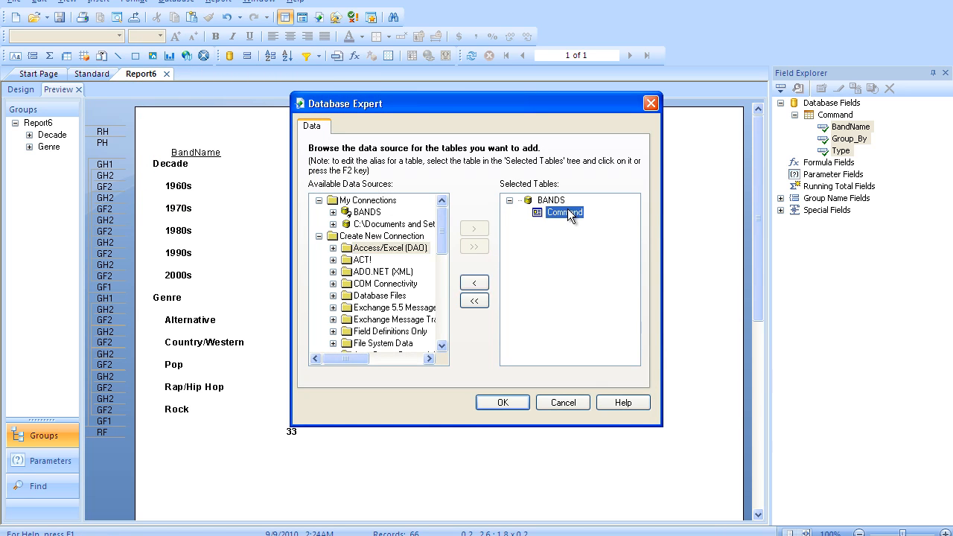
right_click(564, 212)
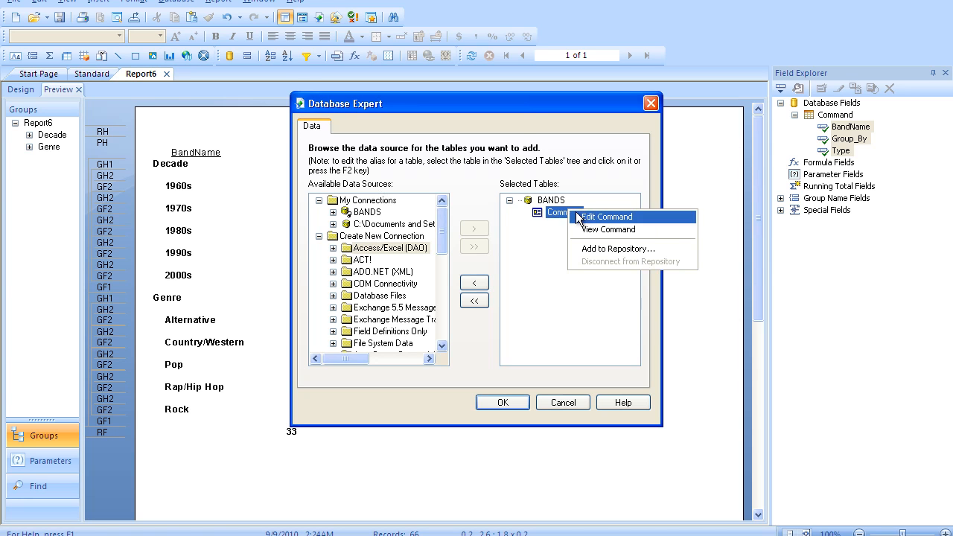
click(605, 217)
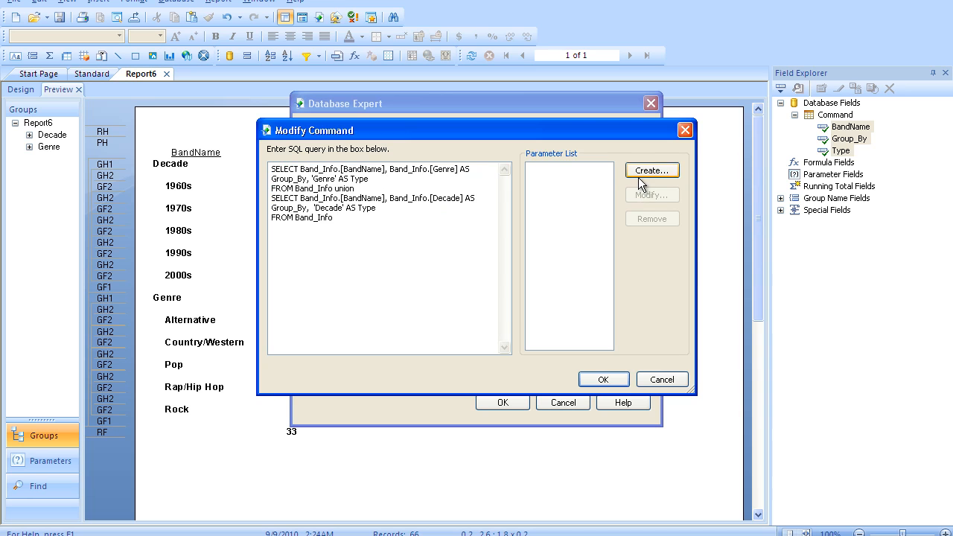
Step: Create a String parameter STARTS_WITH prompting for the band name's first letter, default value S
click(652, 170)
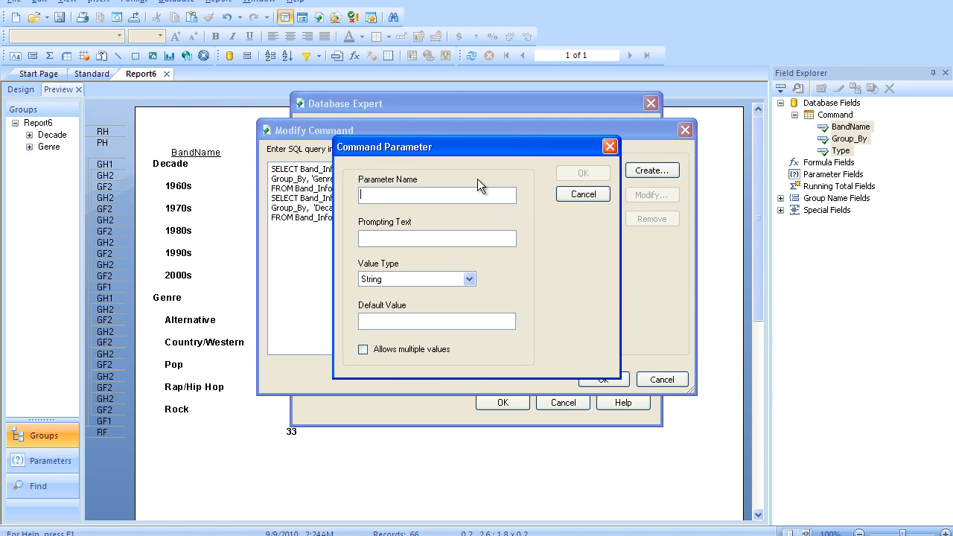
text(STARTS_WITH)
click(436, 238)
text(F)
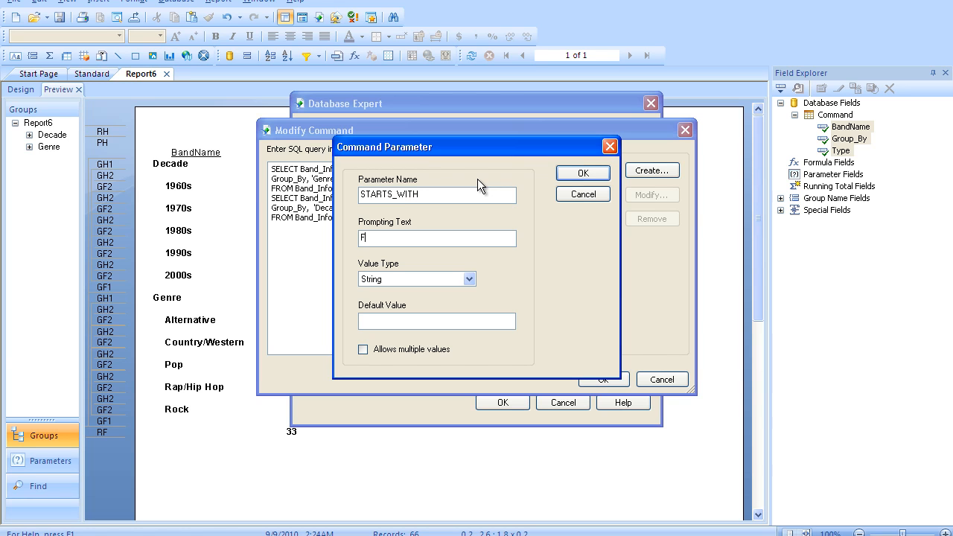
text(irst Letter in theBands Name)
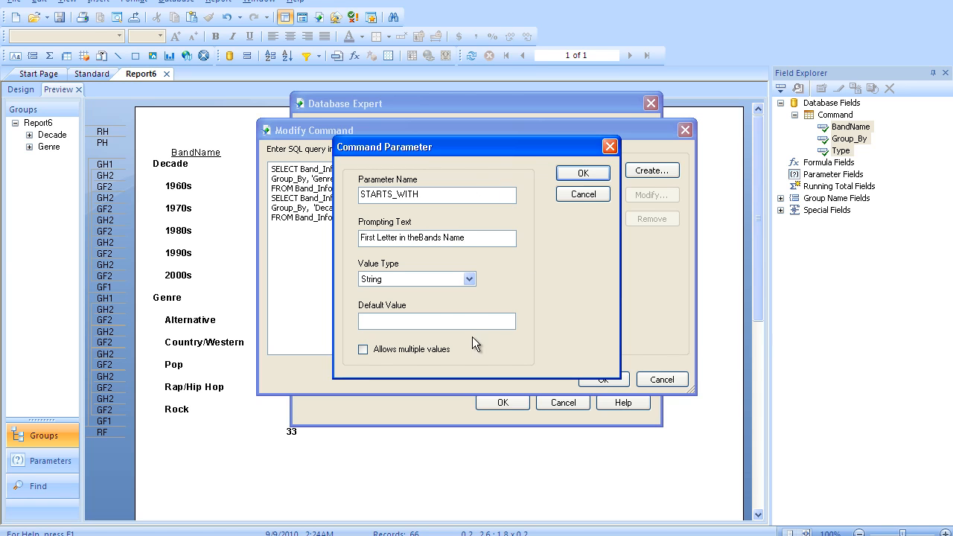
text(S)
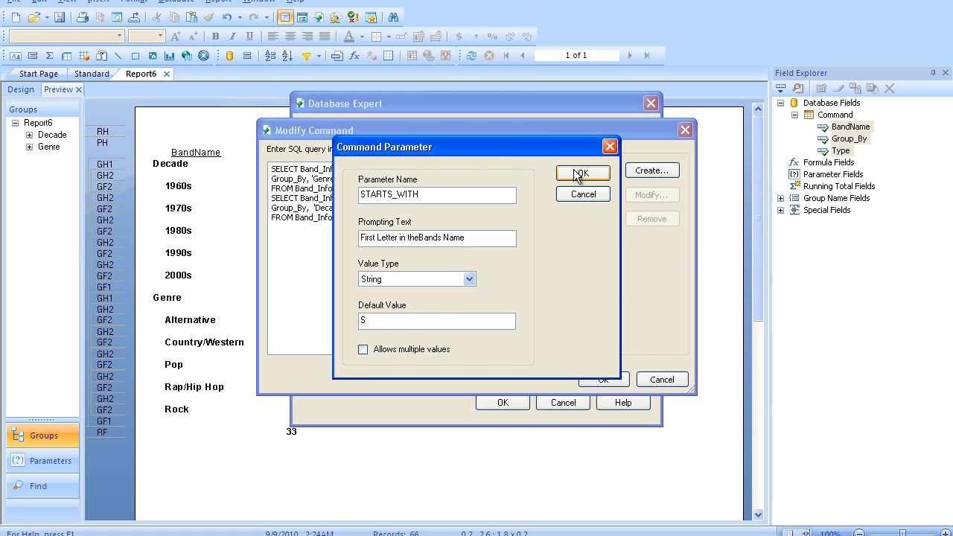
click(583, 173)
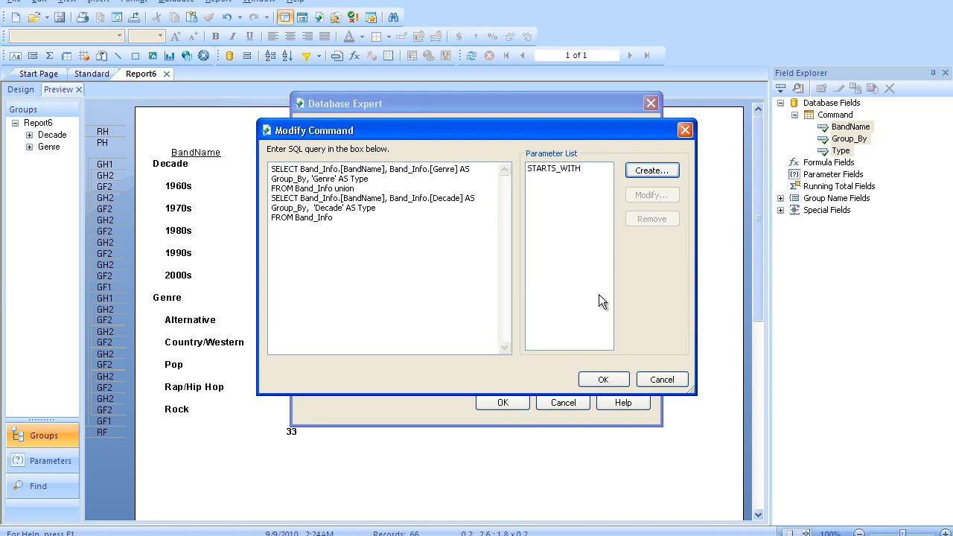
Step: Add where left(Band_Info.[BandName],1)='{?STARTS_WITH}' to both SELECT statements of the union
click(553, 167)
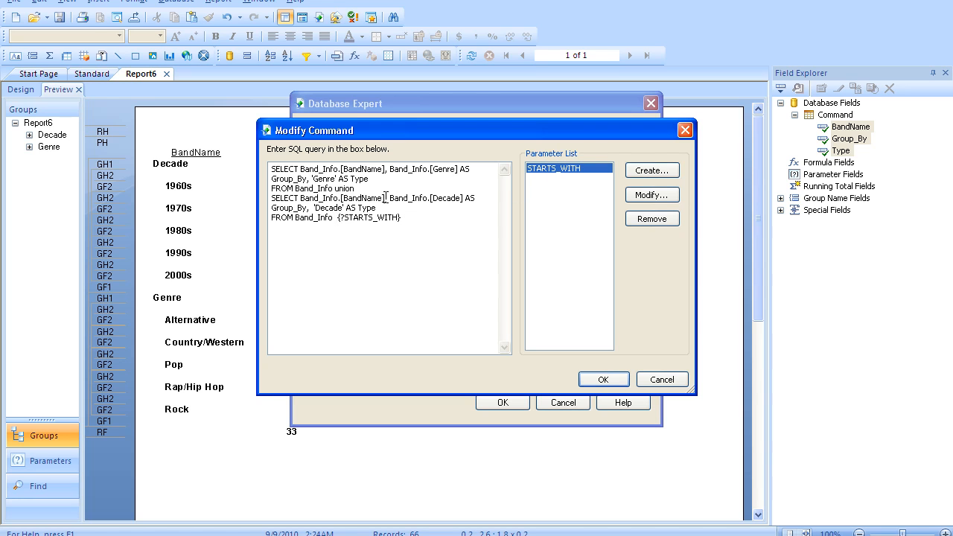
double_click(342, 198)
text(where)
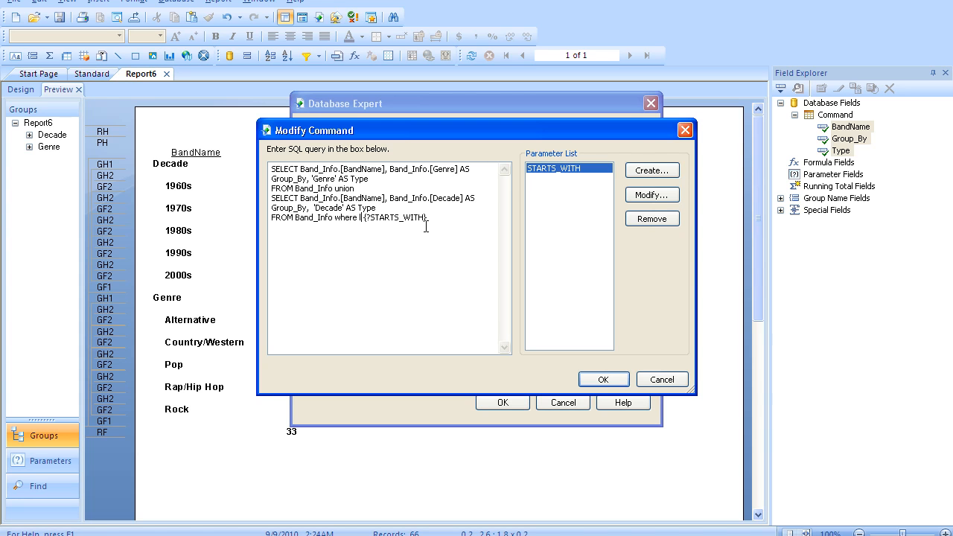
text(left(Band_Info.[BandName])
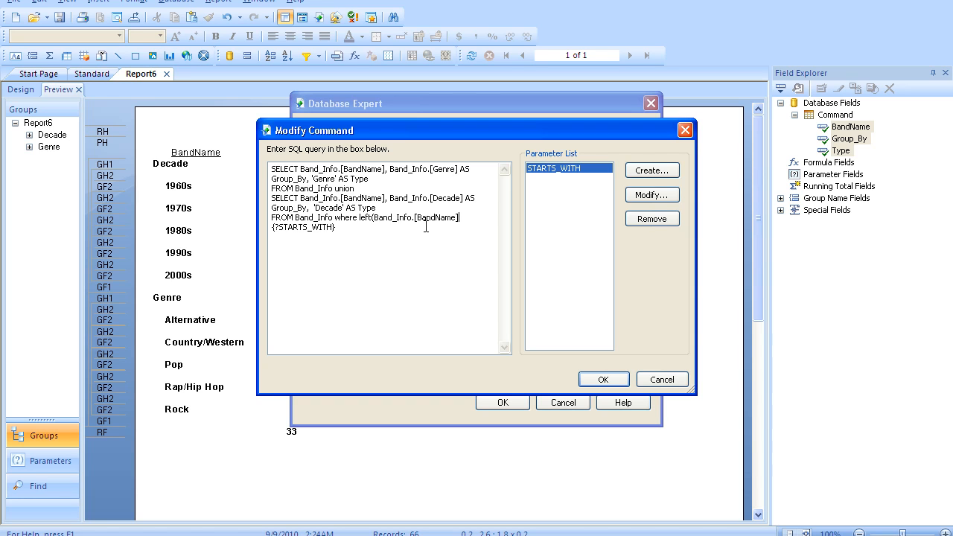
text(1)
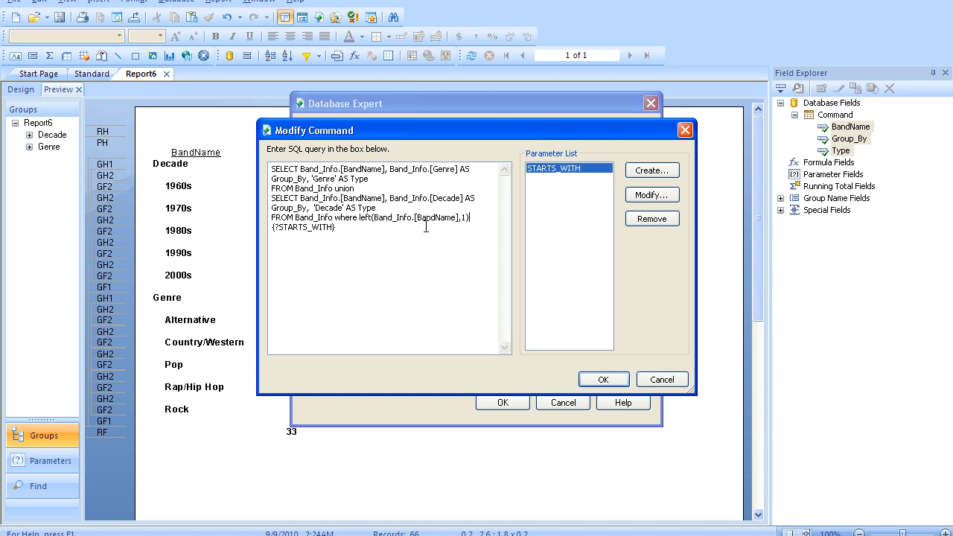
text(=)
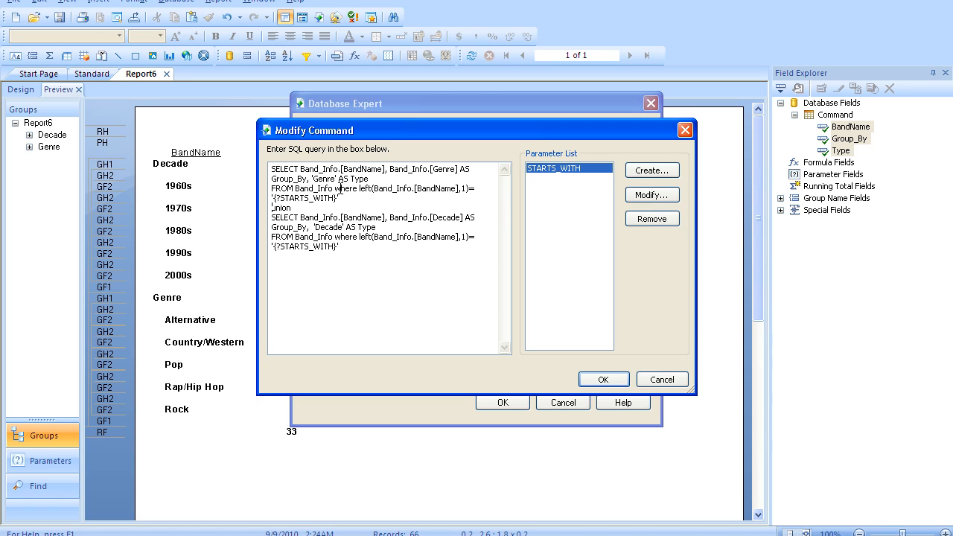
mouse_move(598, 361)
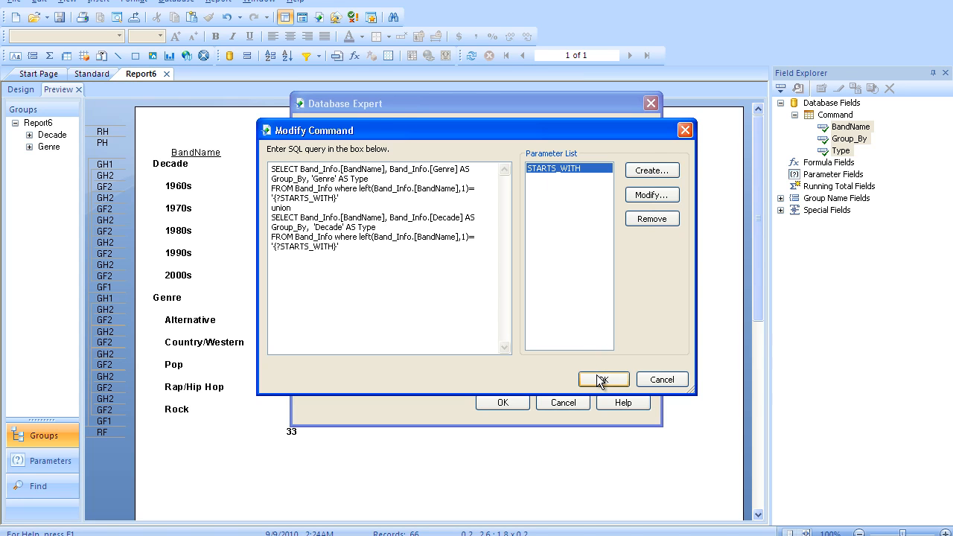
Step: Save the modified command and run the report with S entered, giving a total of 3
click(603, 379)
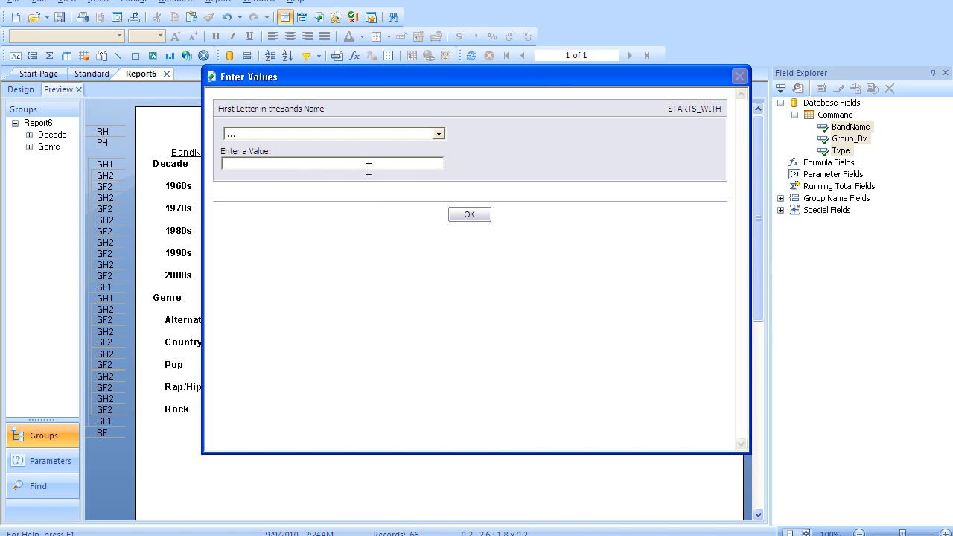
text(S)
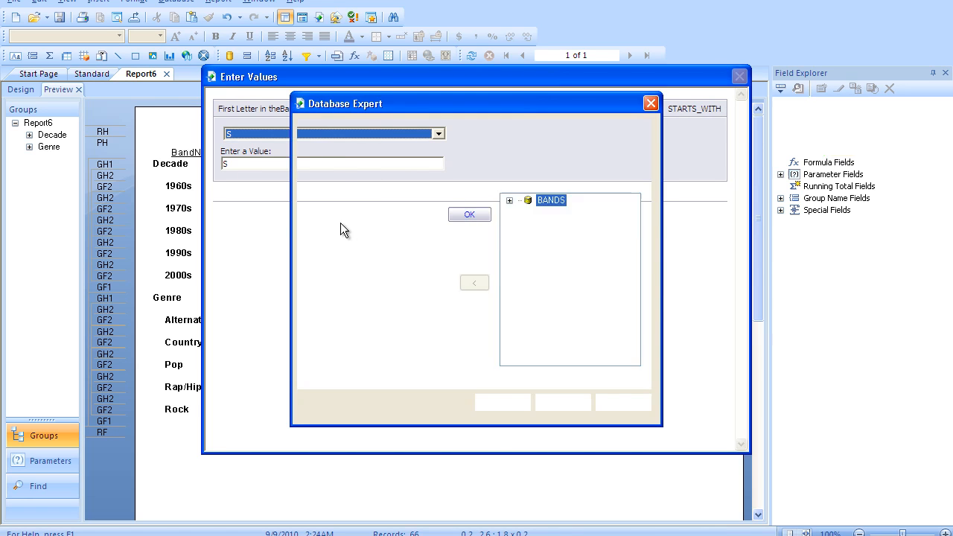
click(469, 214)
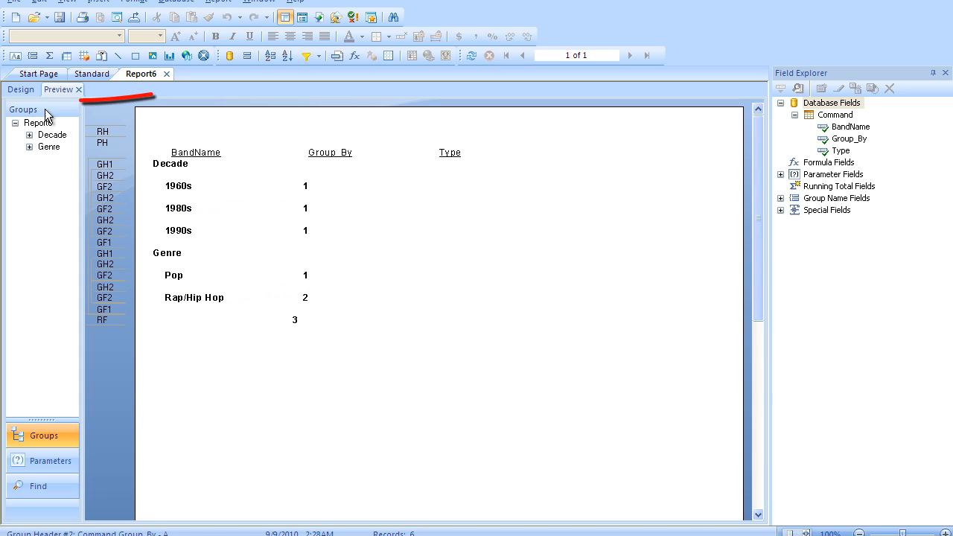
Step: Show the Details section again and preview Sonny & Cher, Snow and Snoop Dogg under their groups
click(21, 89)
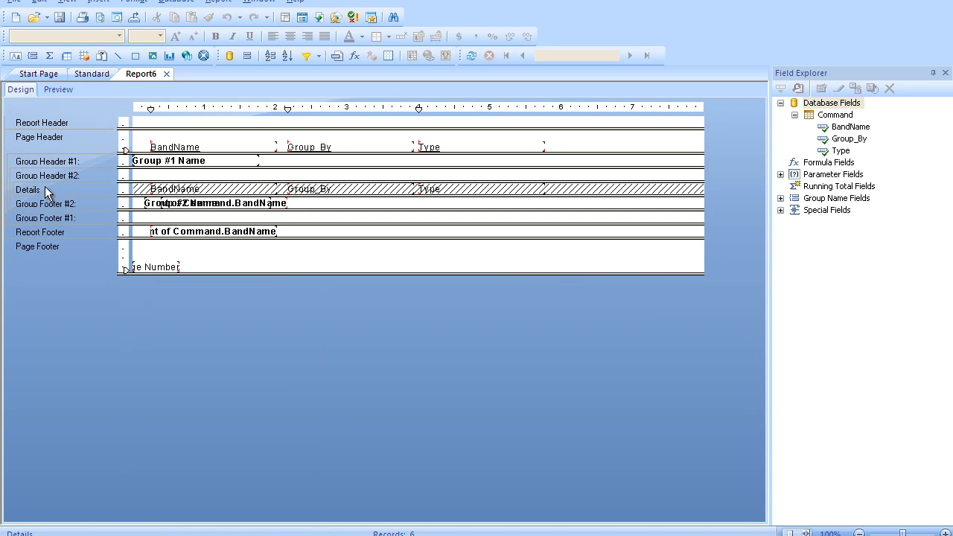
right_click(46, 189)
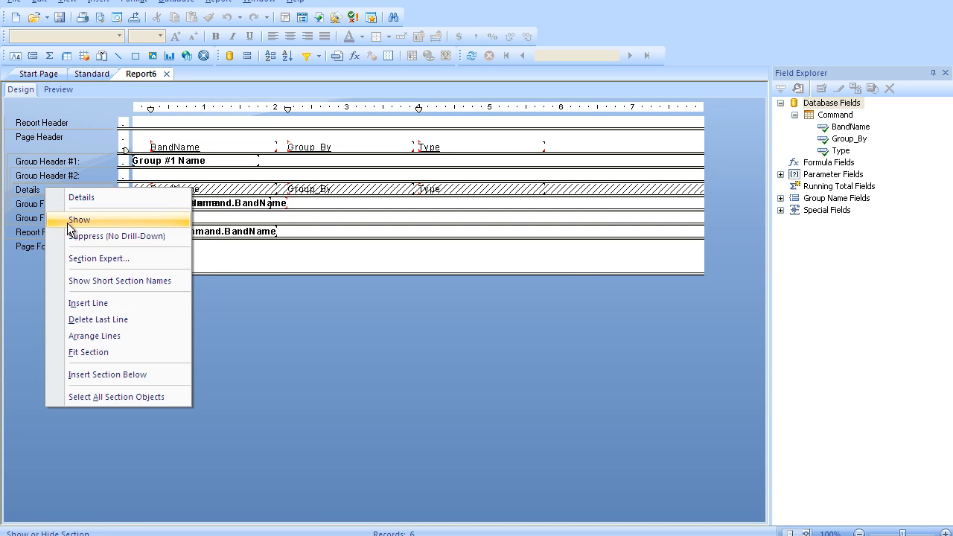
click(78, 220)
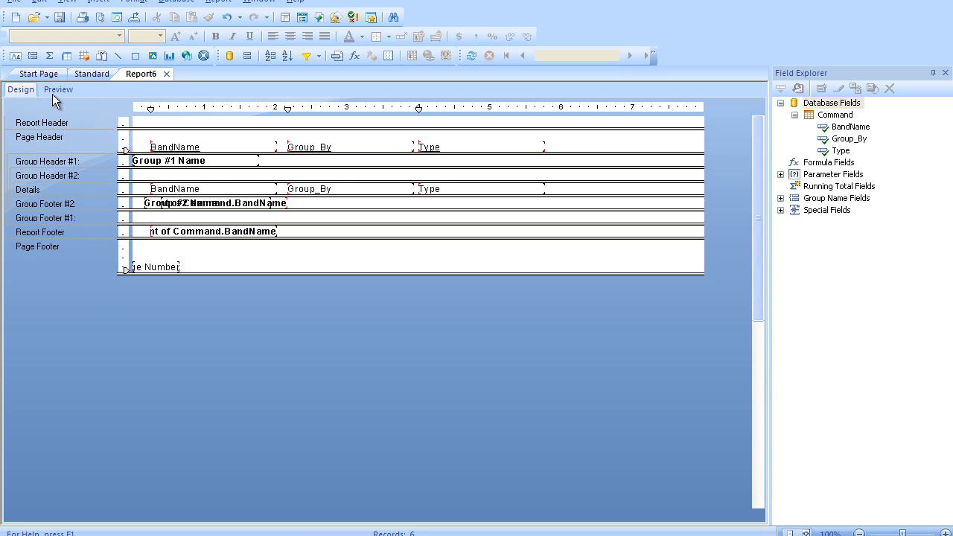
click(58, 89)
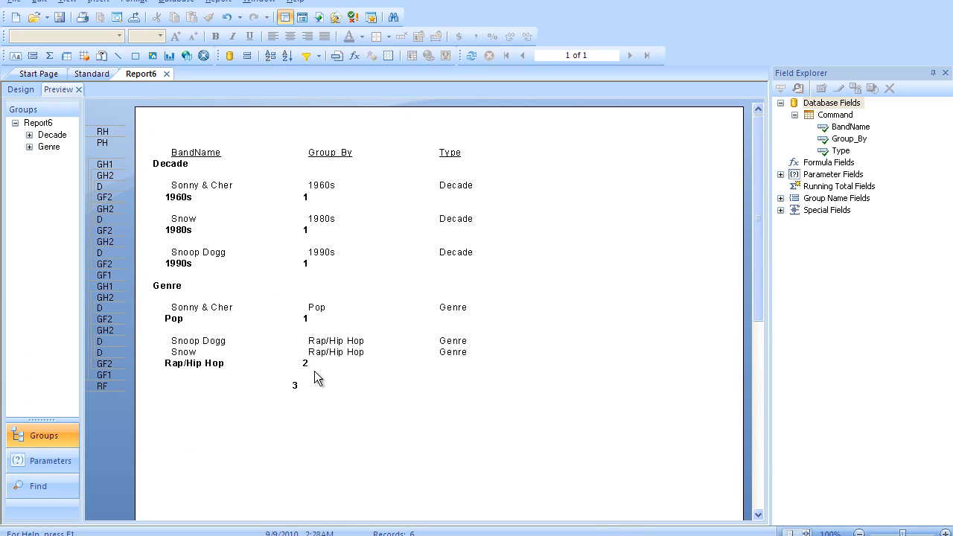
mouse_move(269, 184)
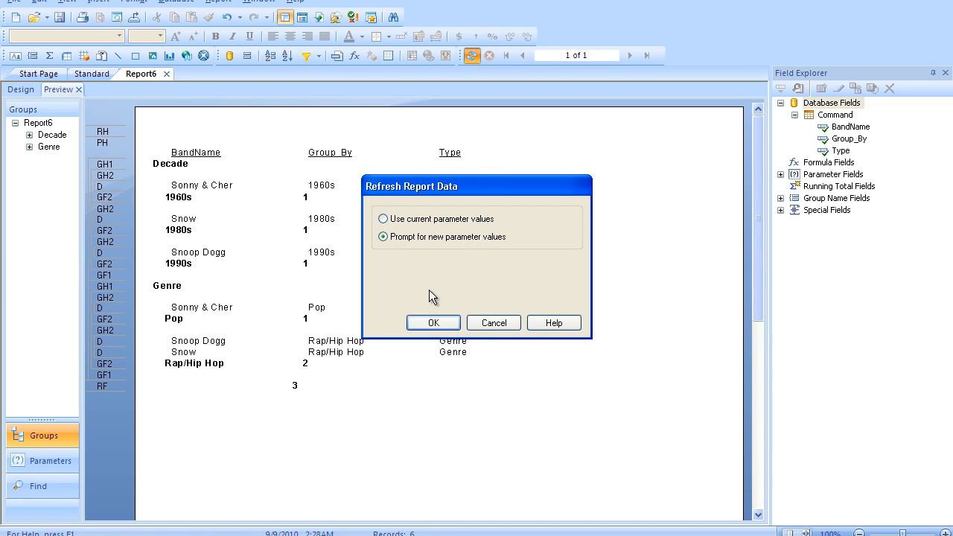
Step: Rerun the report with STARTS_WITH = A, leaving only Aerosmith under 1970s and Rock, total 1
click(431, 321)
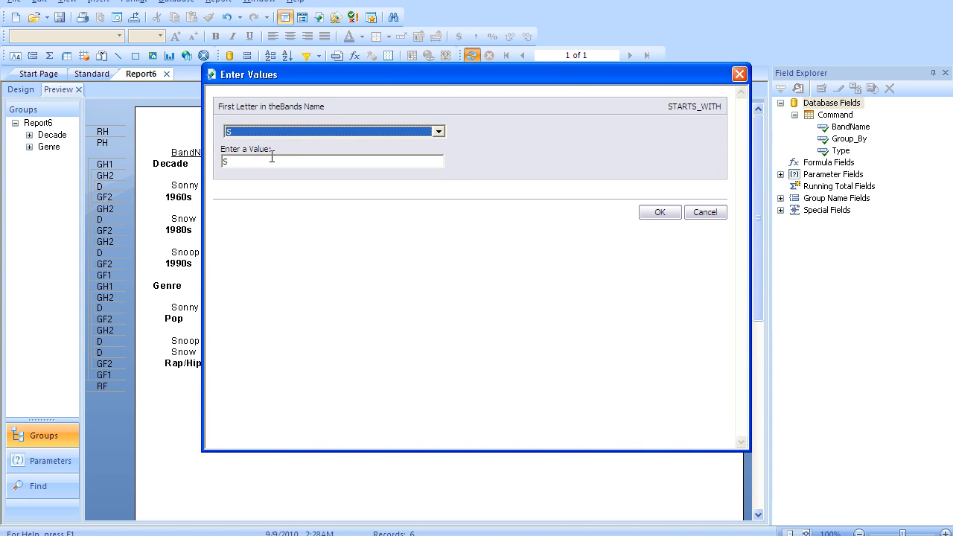
text(A)
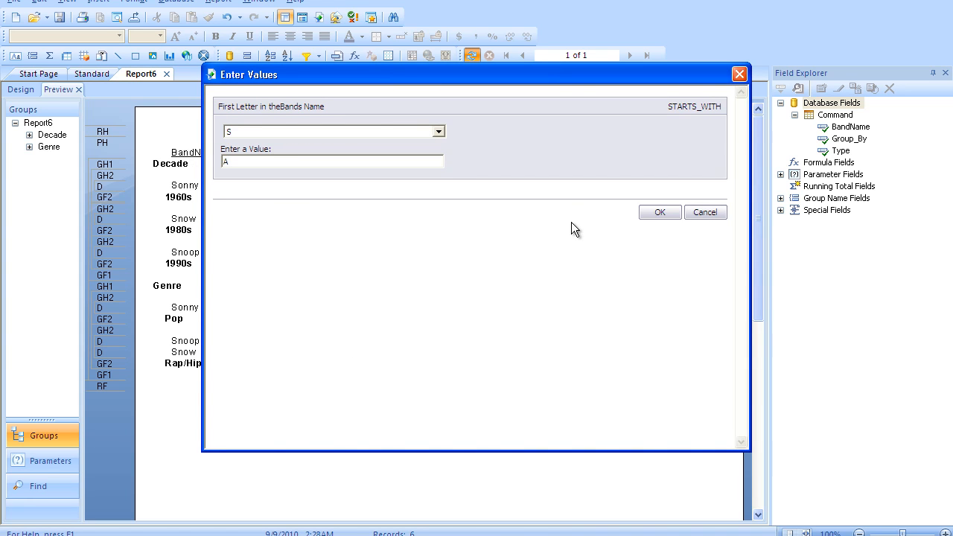
click(658, 211)
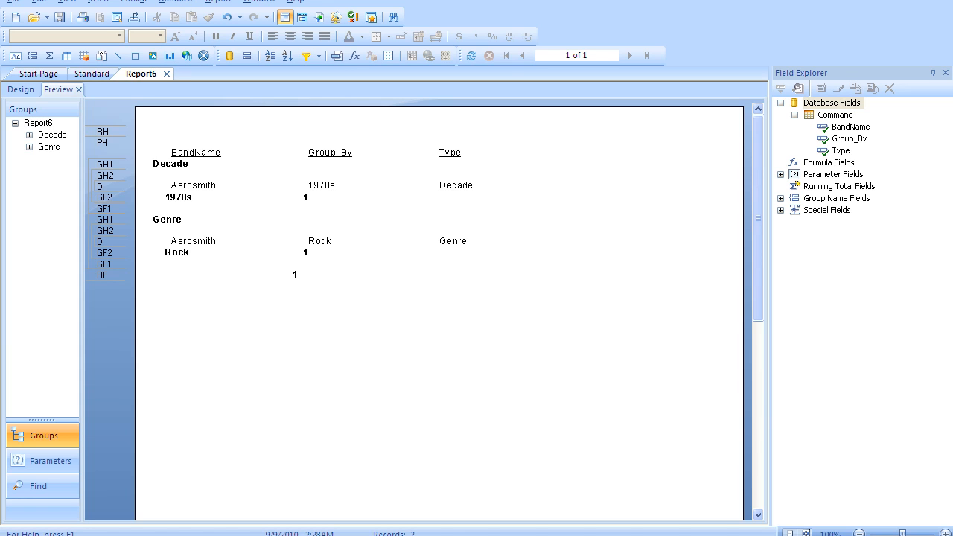
mouse_move(643, 475)
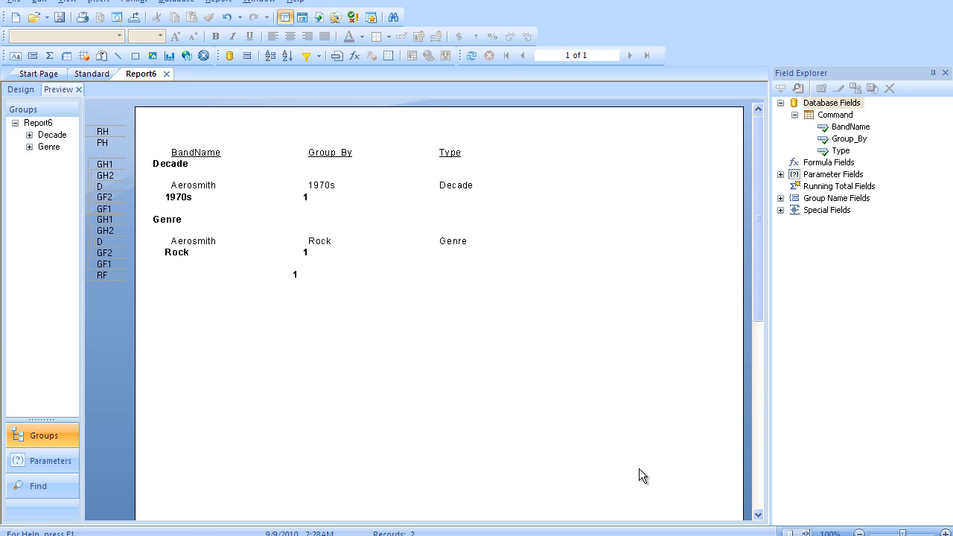